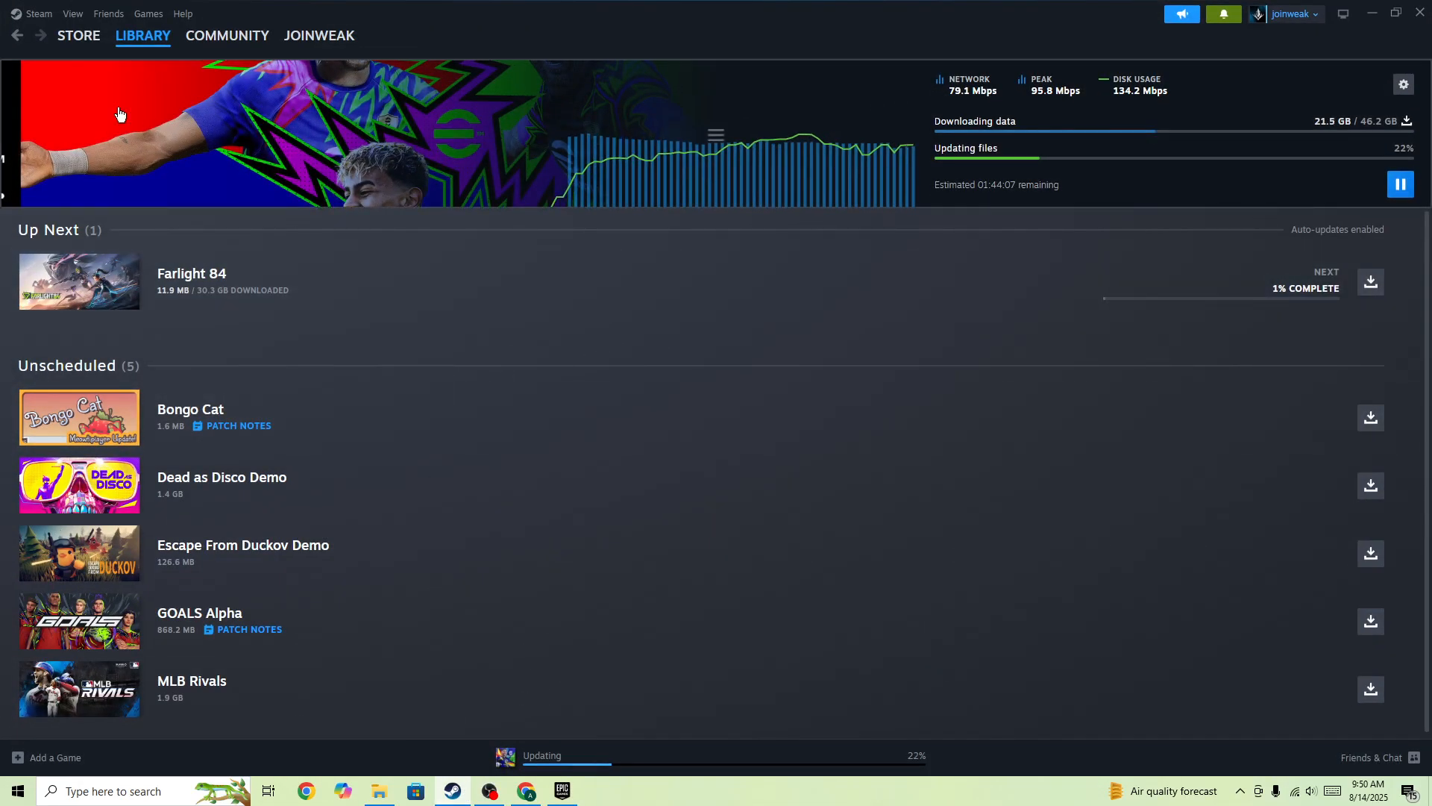
pyautogui.moveTo(238, 139)
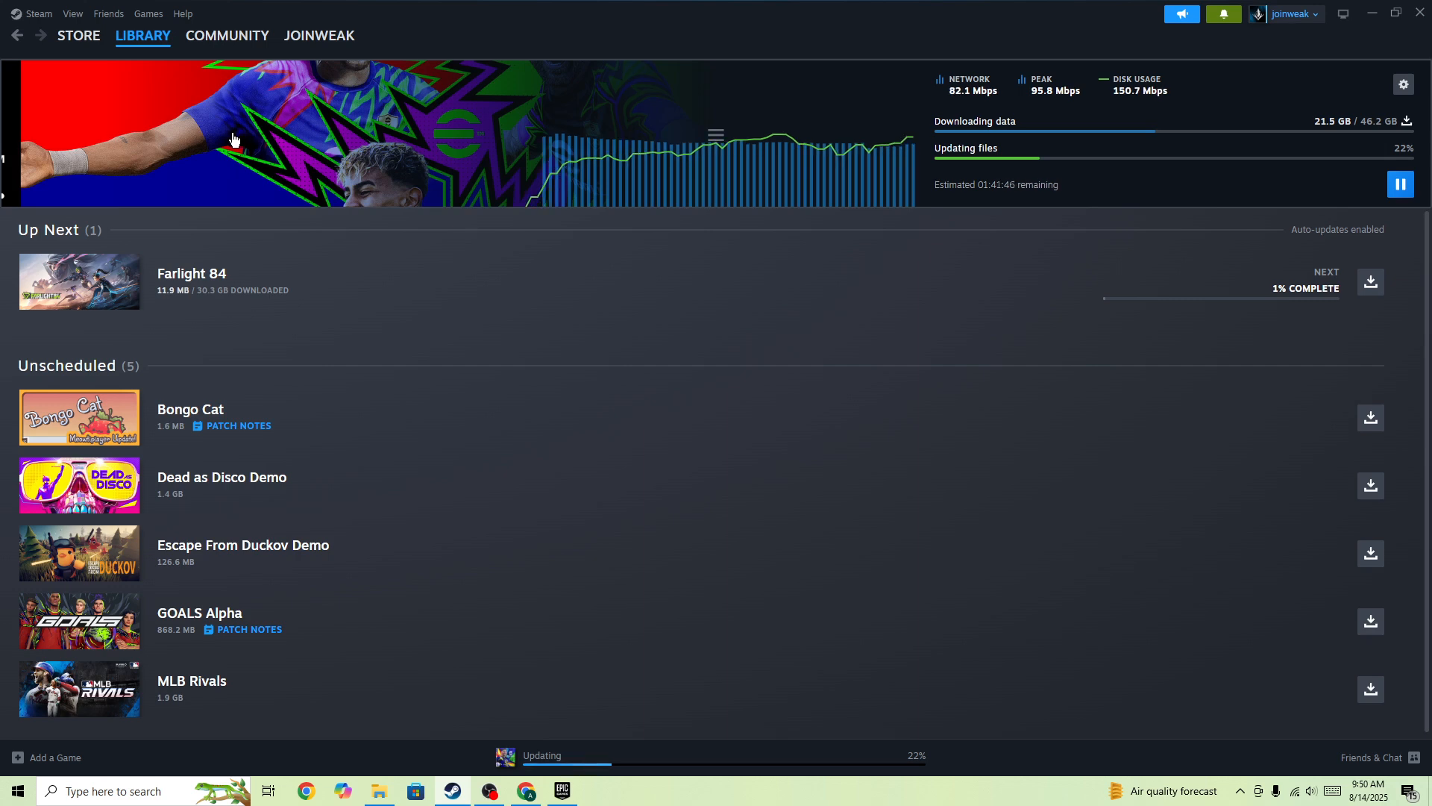
# Show Steam's library Home view with the full list of installed games.
pyautogui.click(143, 36)
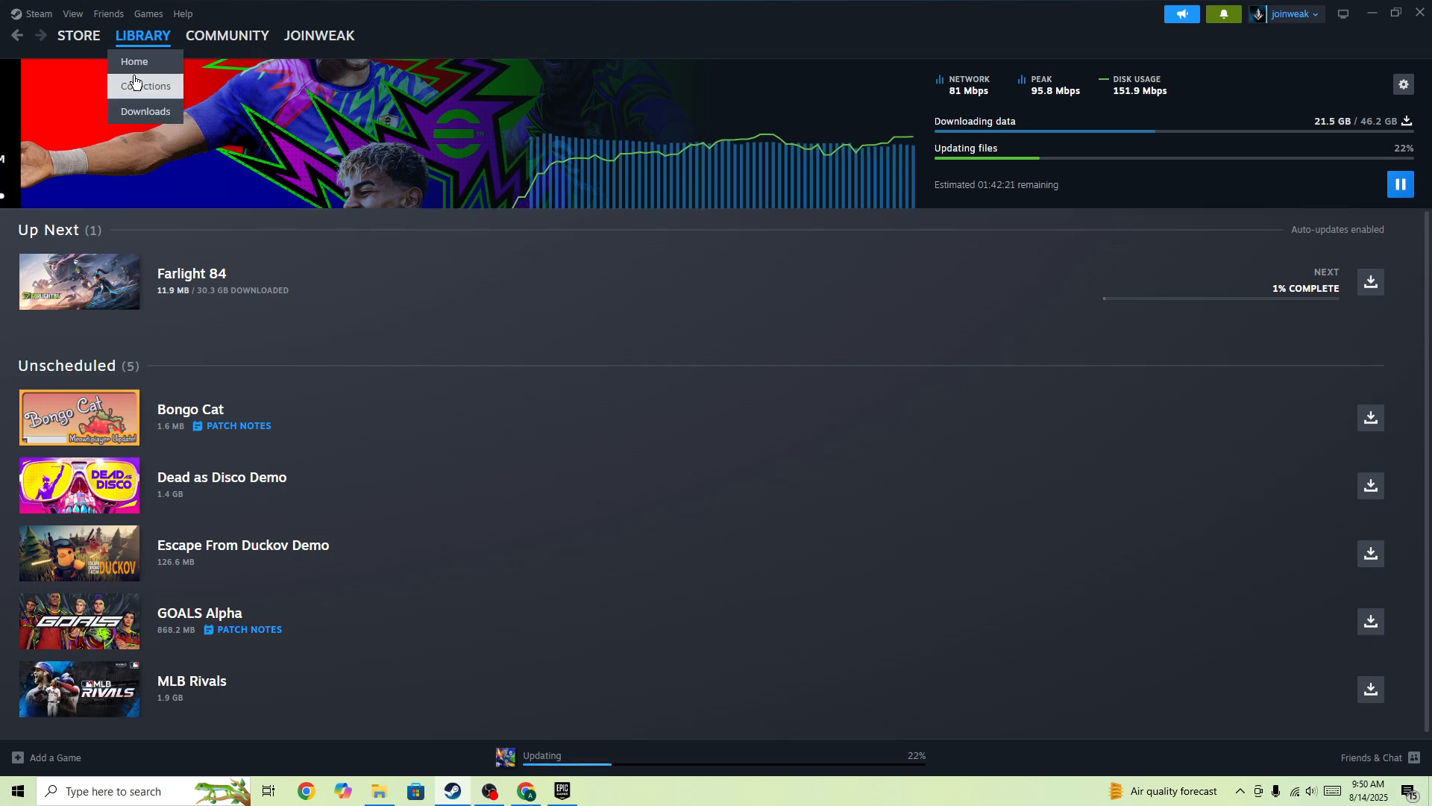
pyautogui.click(146, 86)
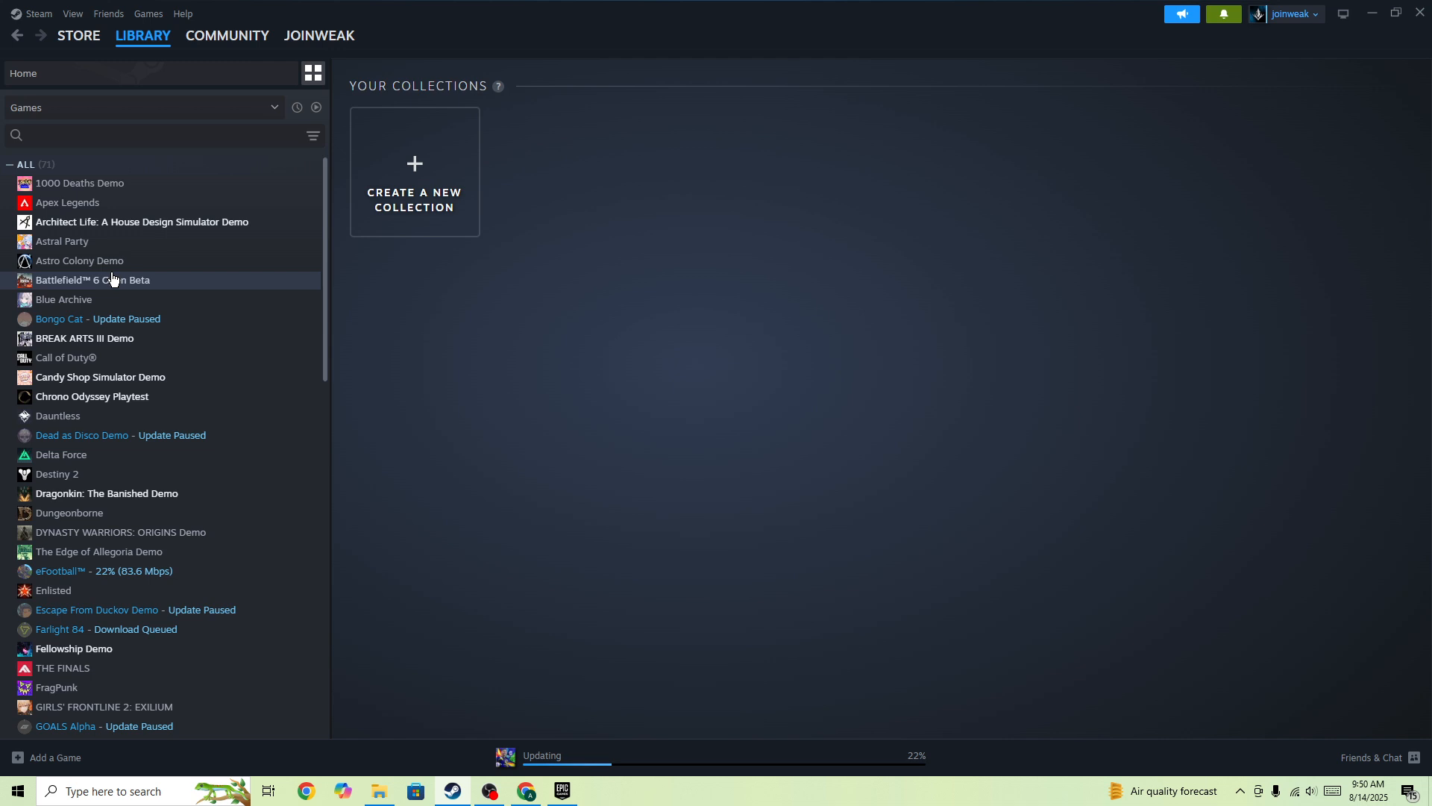
pyautogui.moveTo(628, 373)
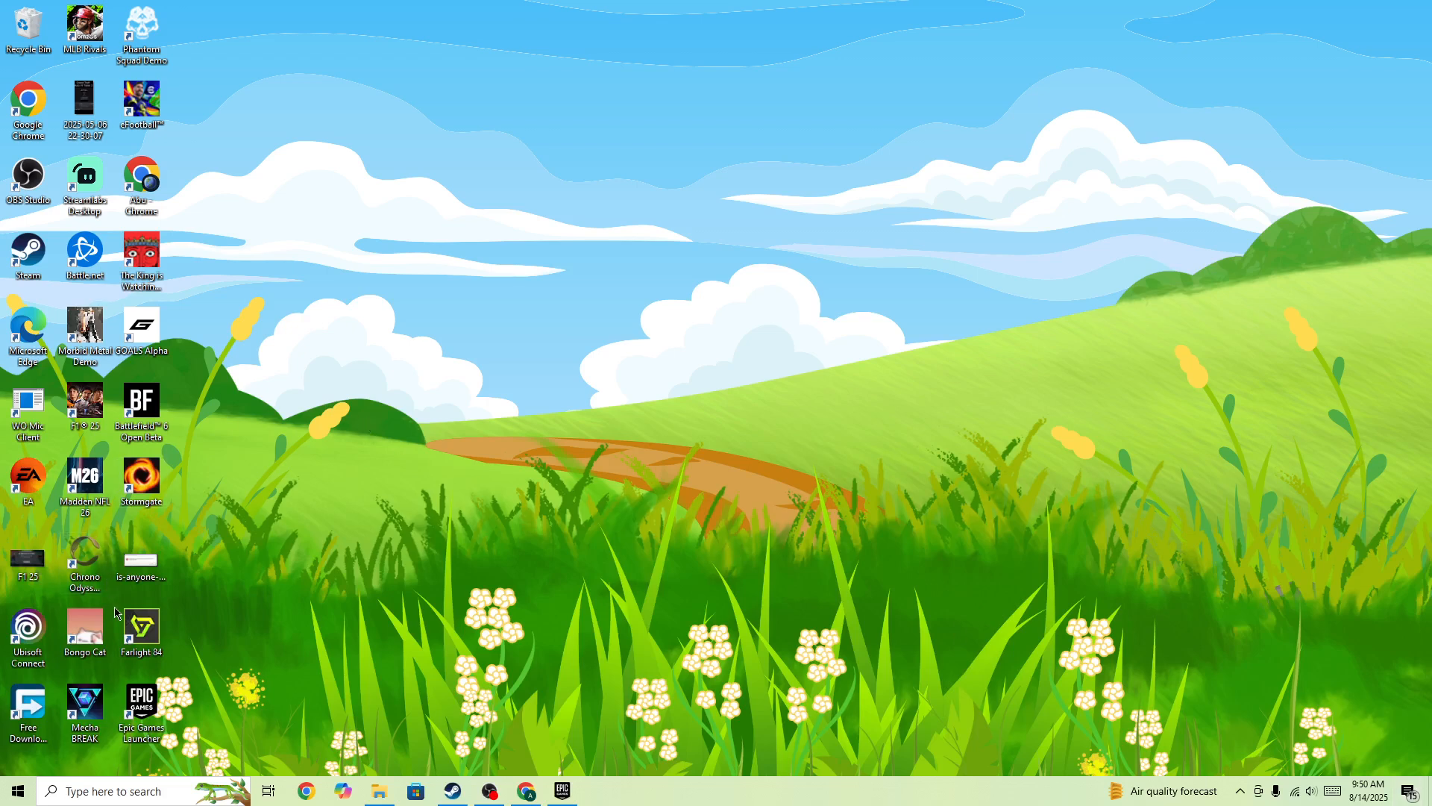
# Run the Epic Games Launcher as administrator and minimise its sign-in window.
pyautogui.rightClick(142, 706)
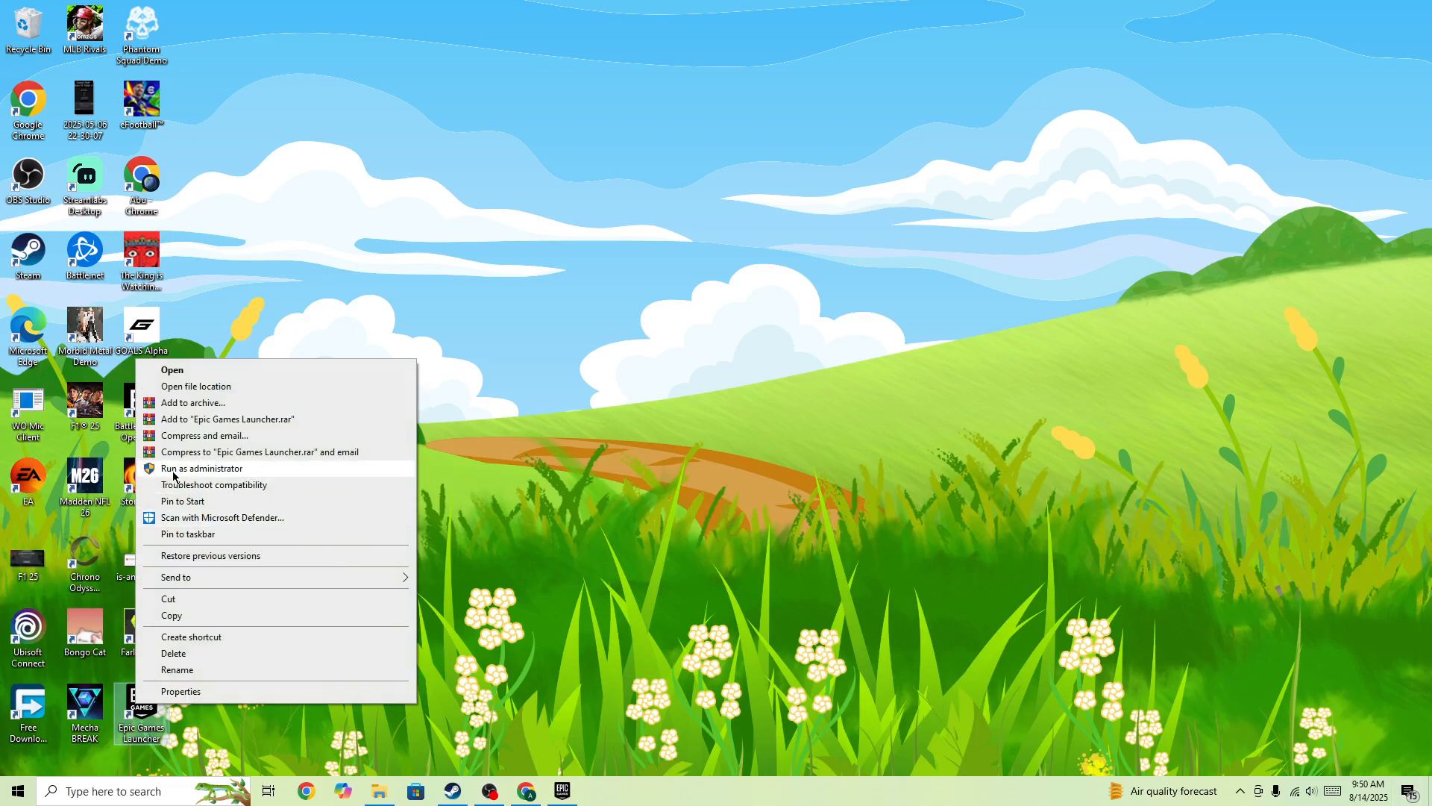
pyautogui.click(508, 689)
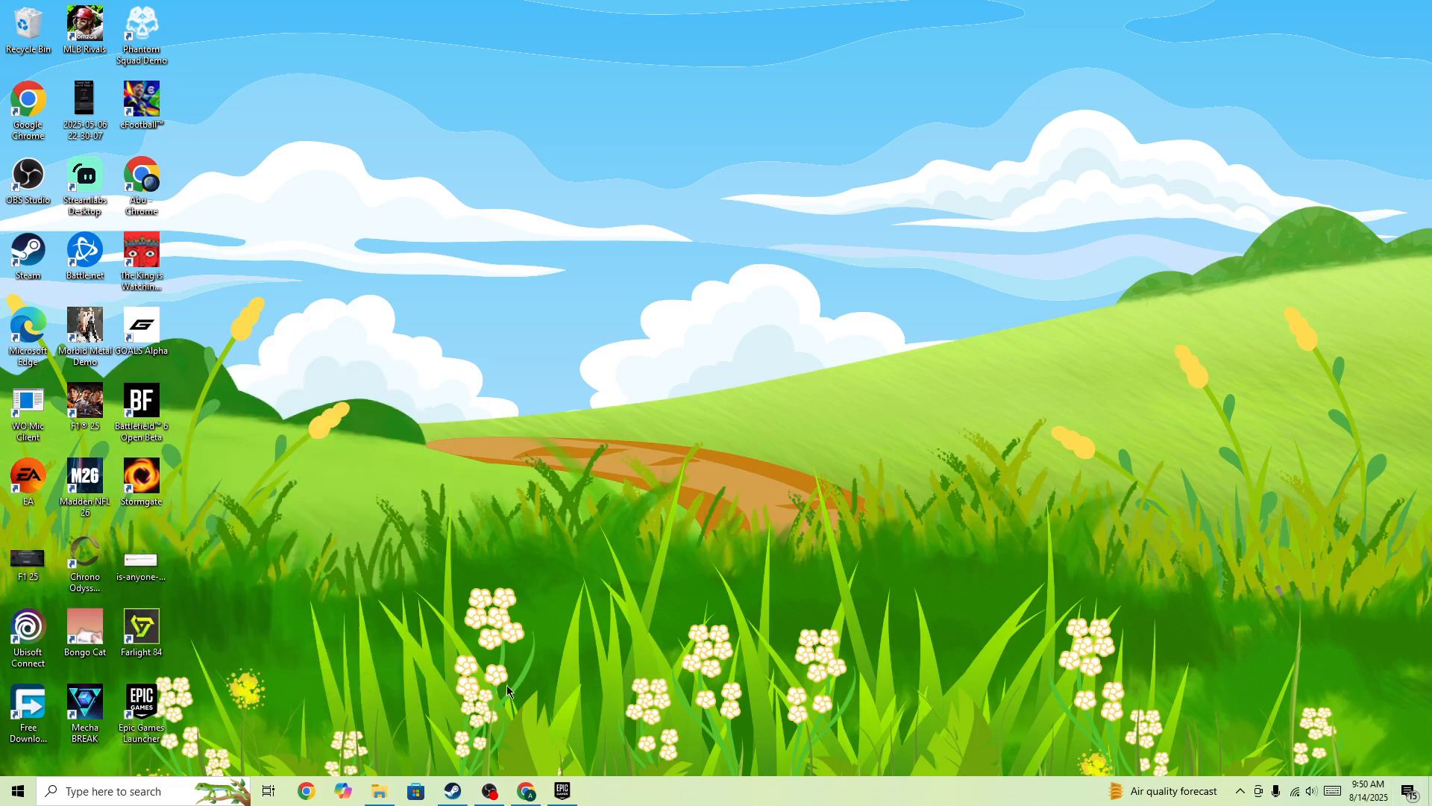
pyautogui.moveTo(484, 786)
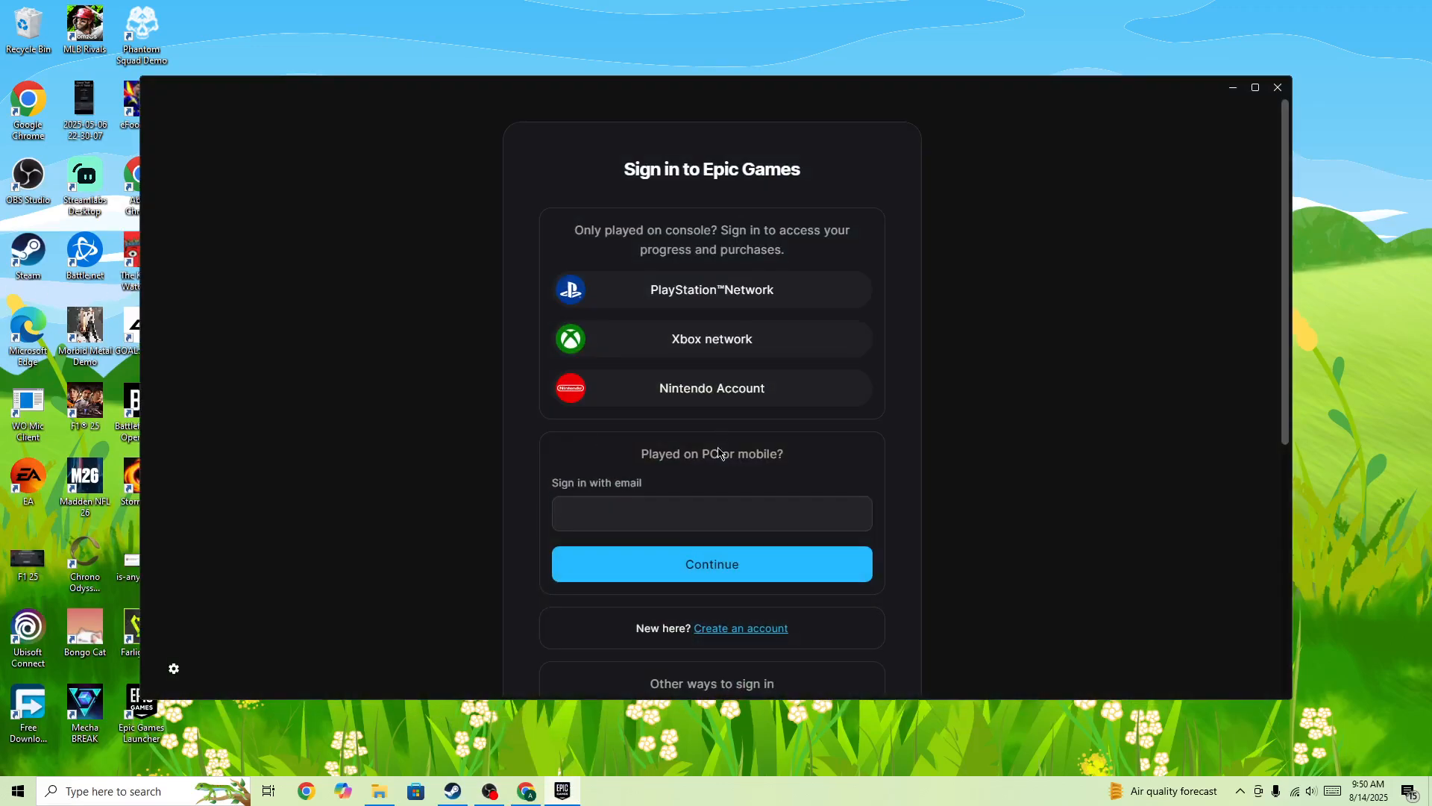
pyautogui.moveTo(699, 448)
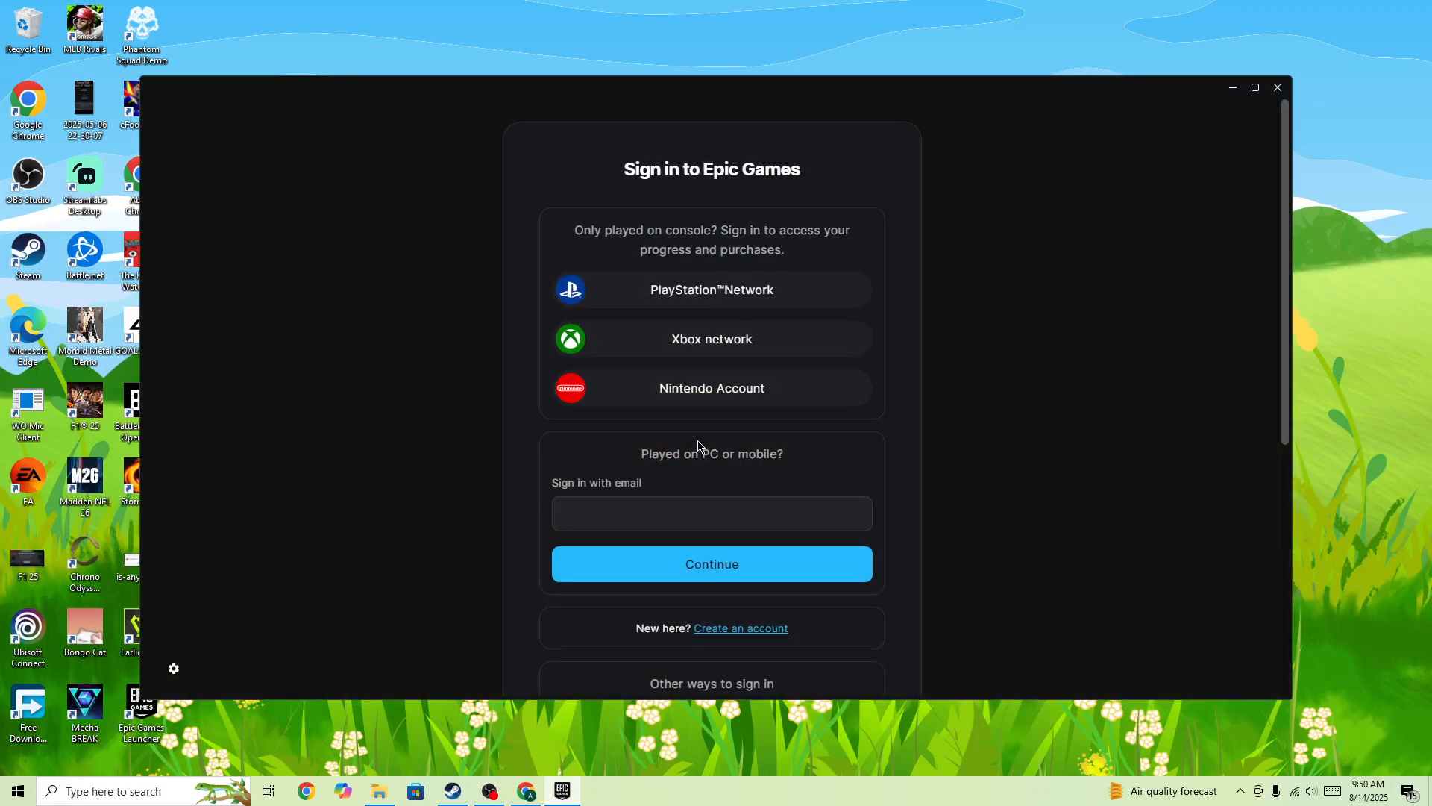
pyautogui.moveTo(564, 423)
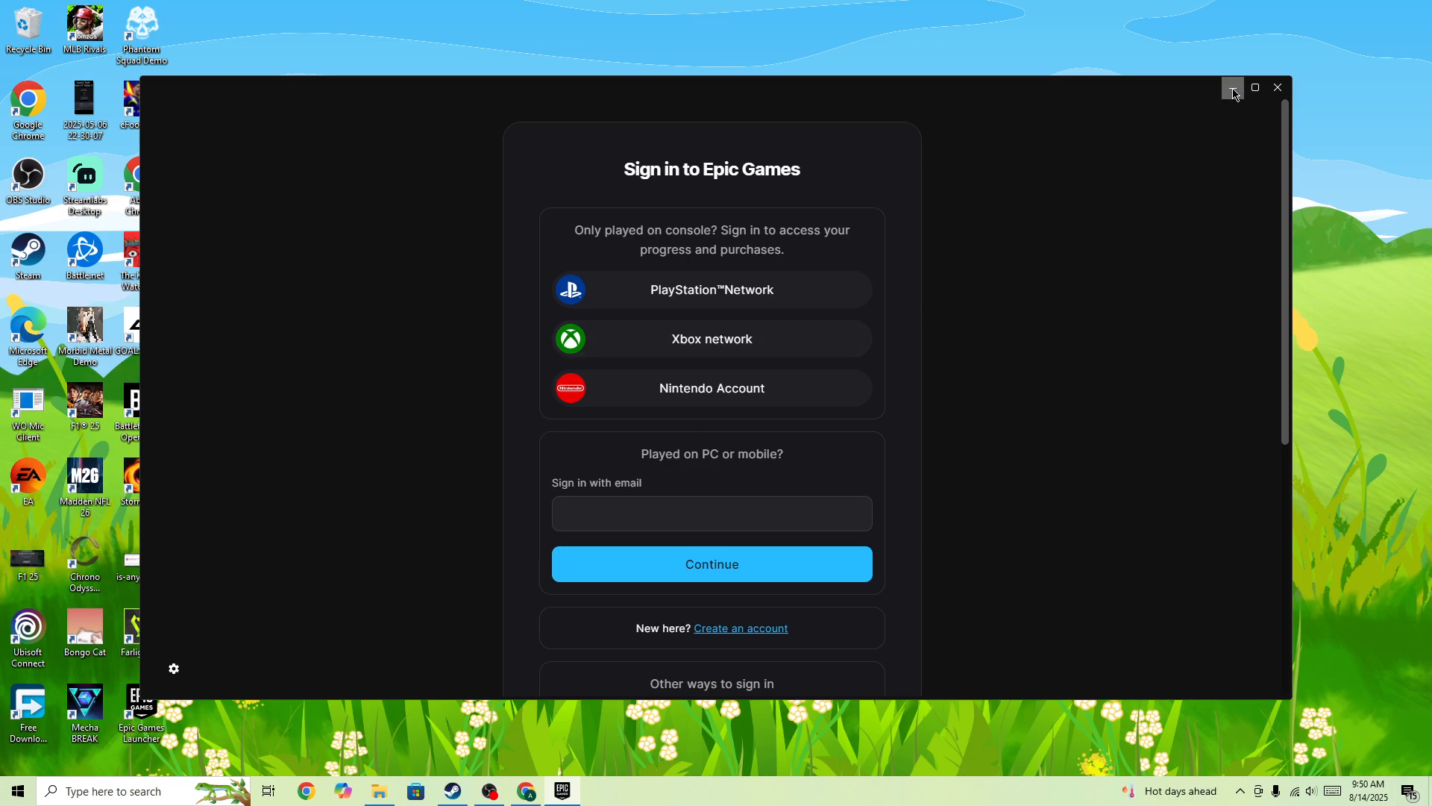
pyautogui.click(1232, 88)
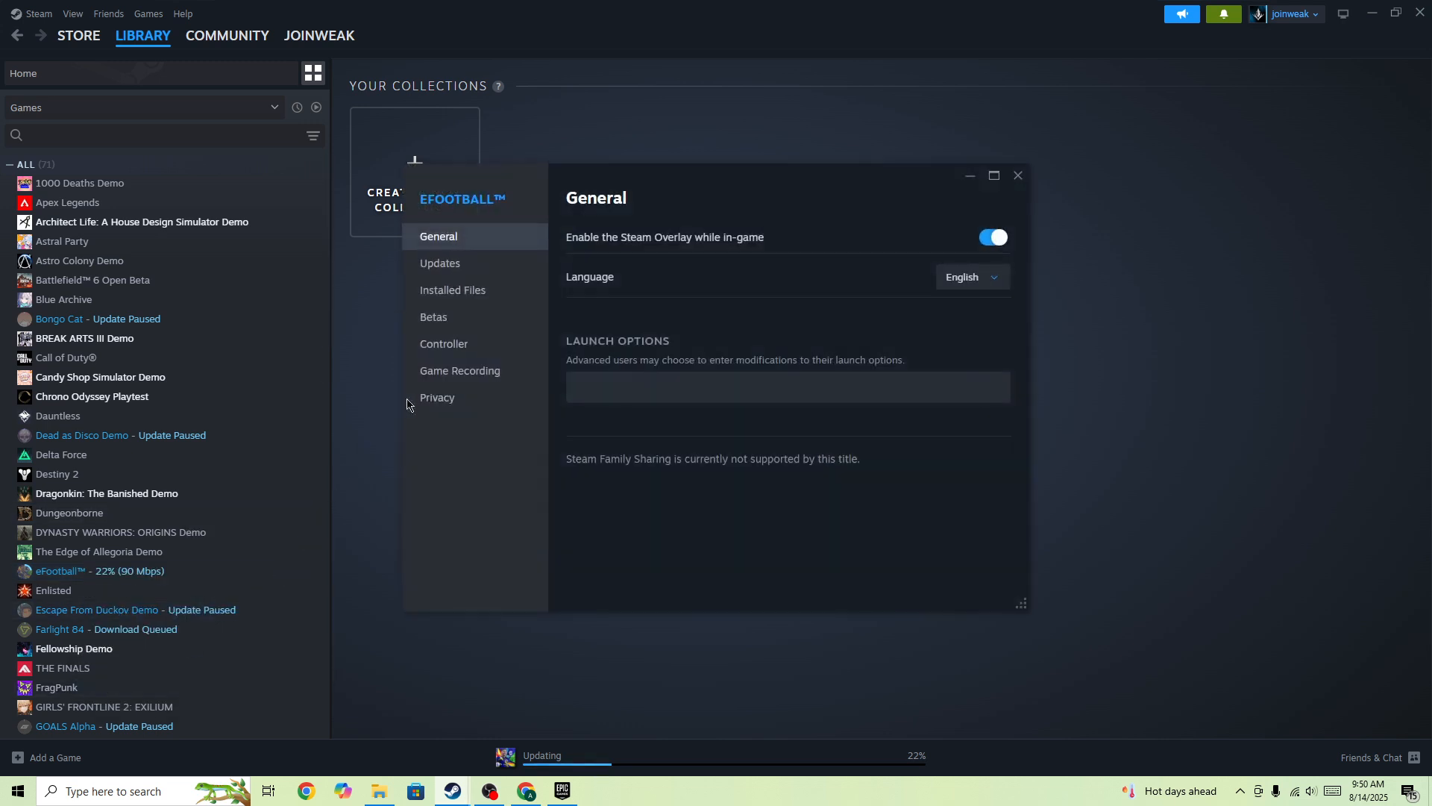
# Check eFootball's Installed Files properties, then return to the library and open eFootball's context menu.
pyautogui.click(451, 290)
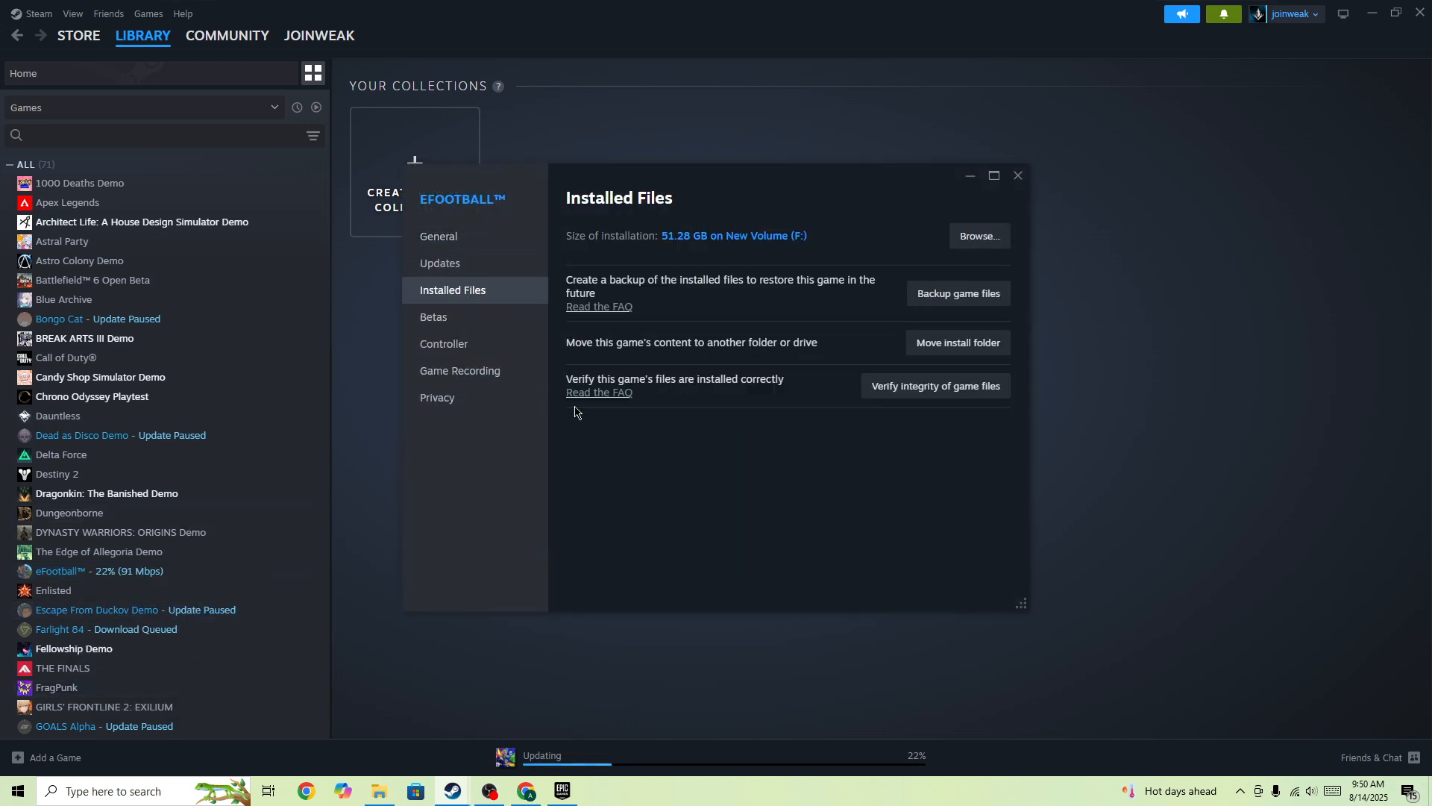
pyautogui.moveTo(977, 309)
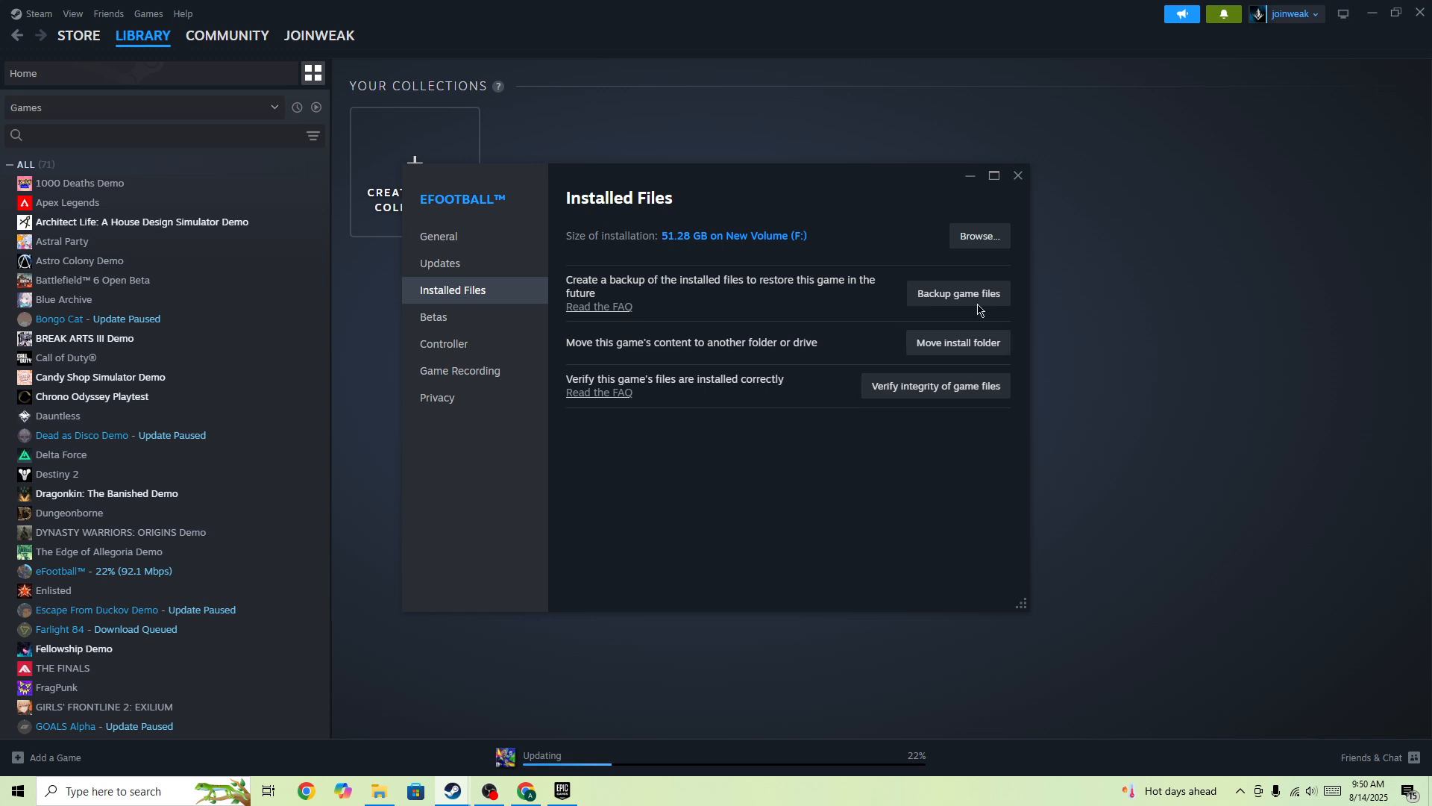
pyautogui.click(1018, 174)
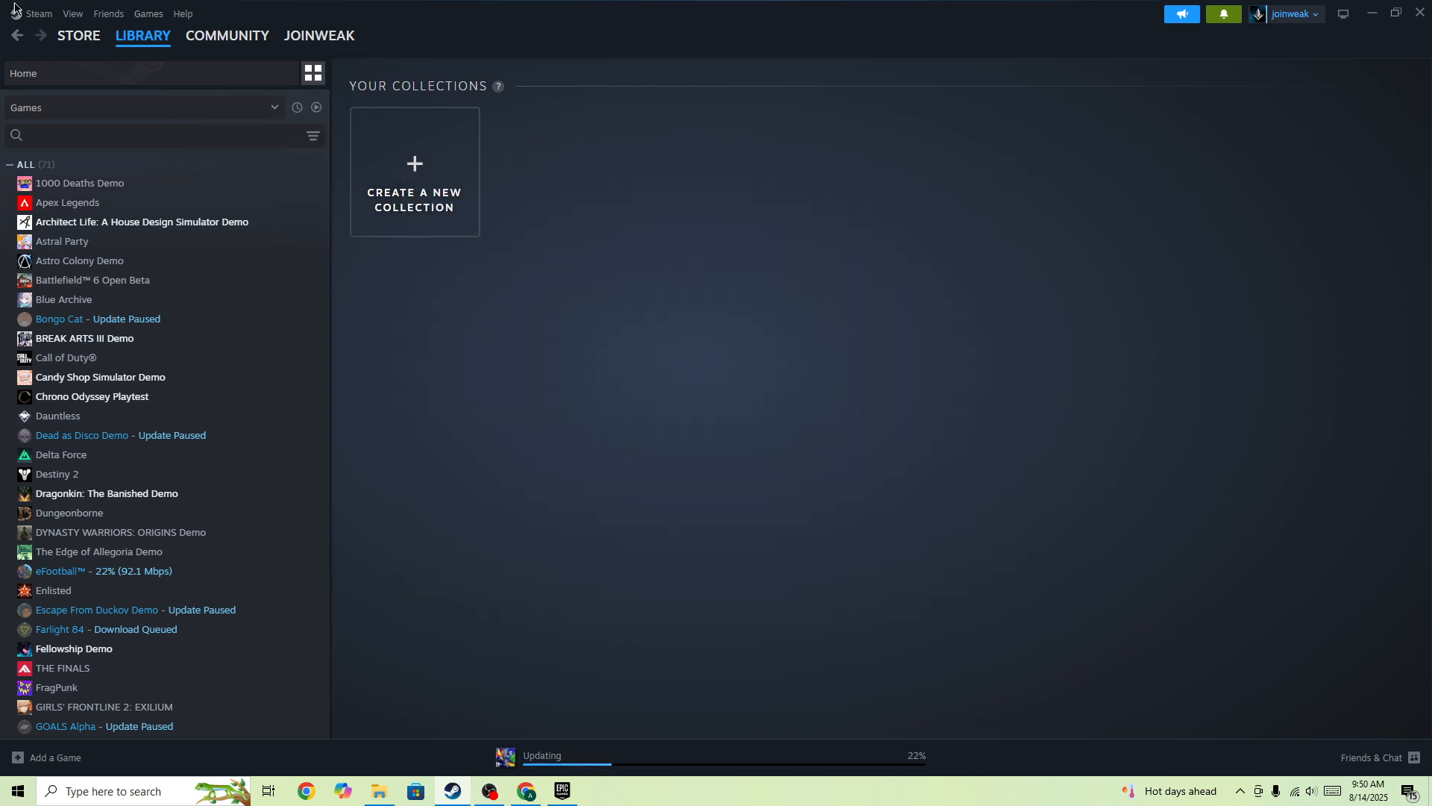
pyautogui.click(541, 754)
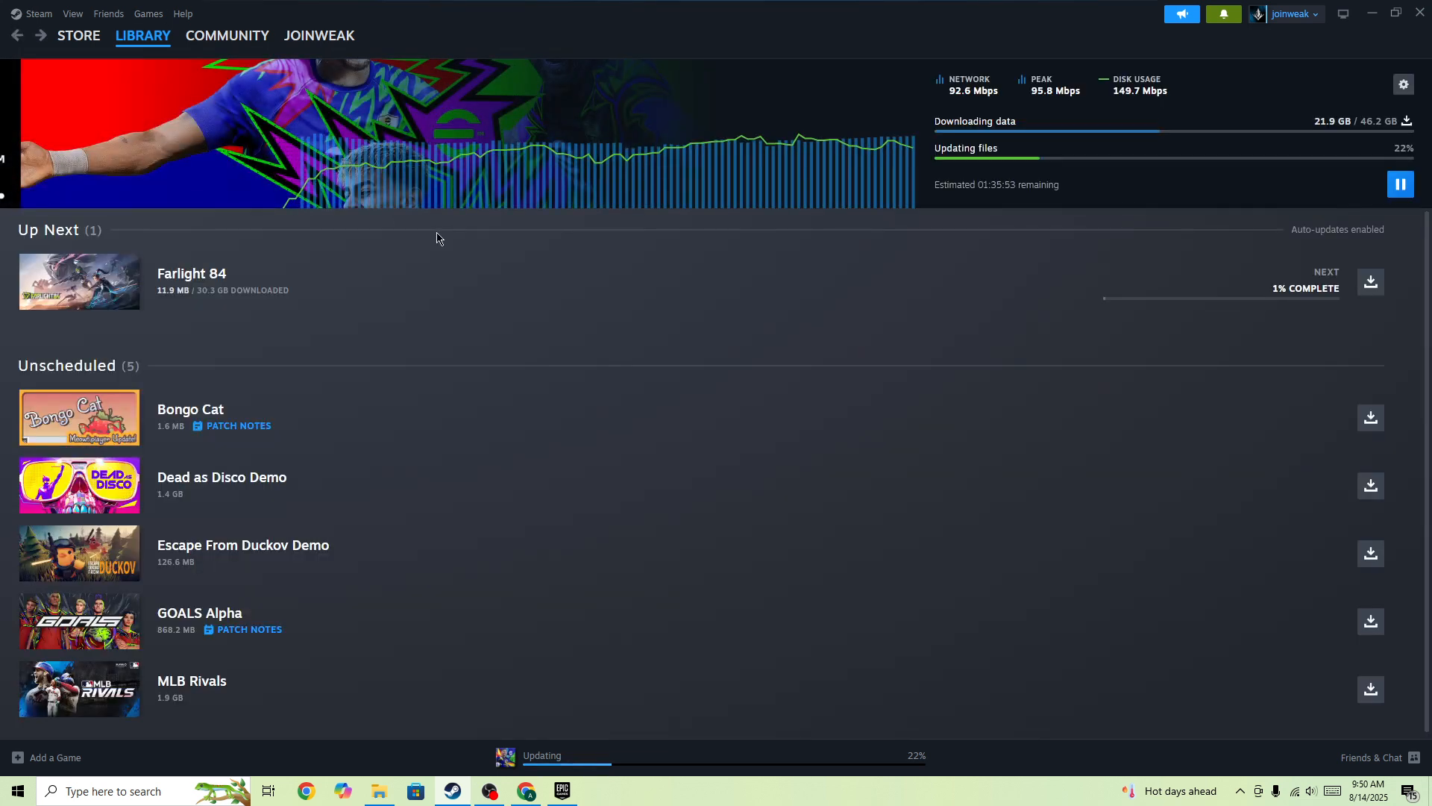
pyautogui.moveTo(534, 422)
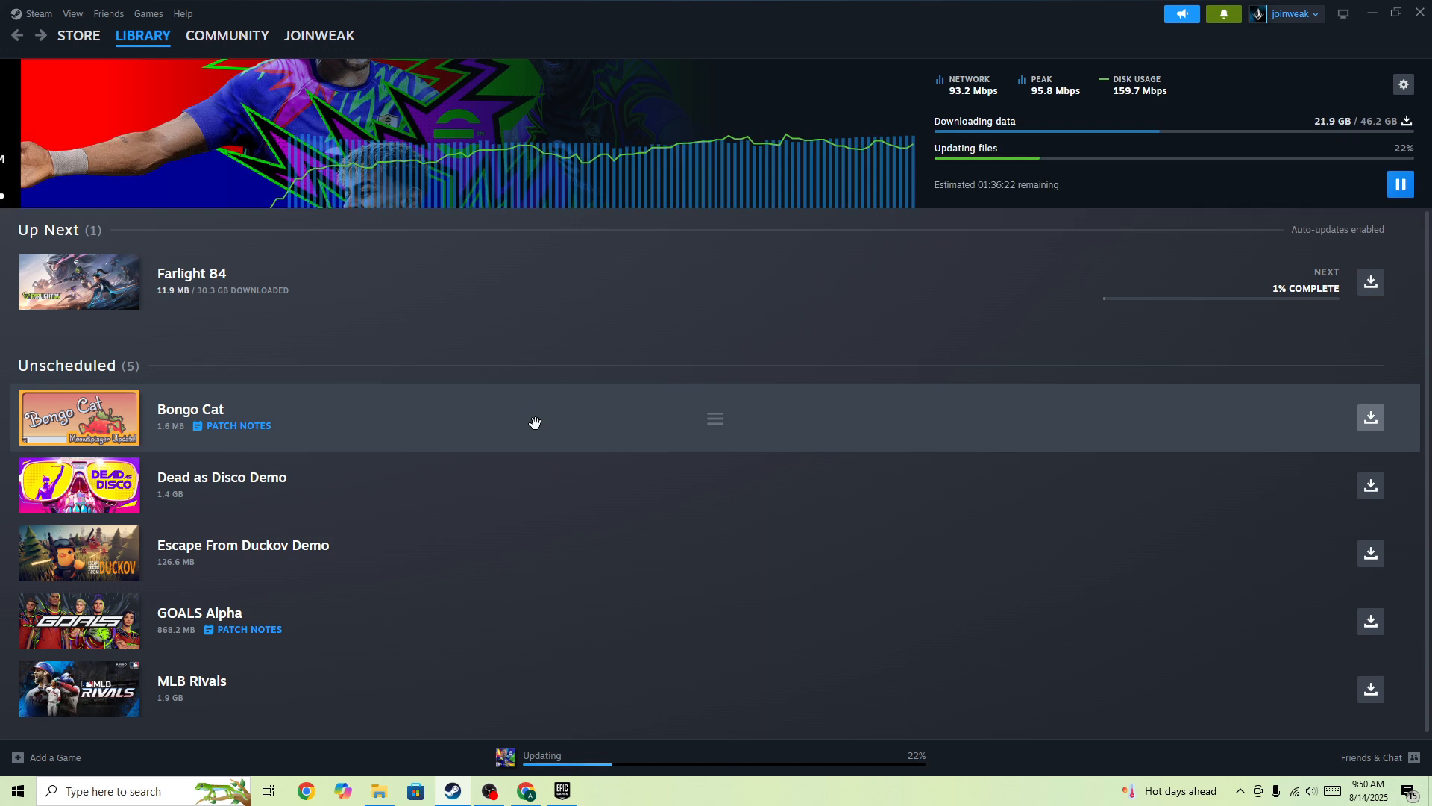
pyautogui.click(143, 35)
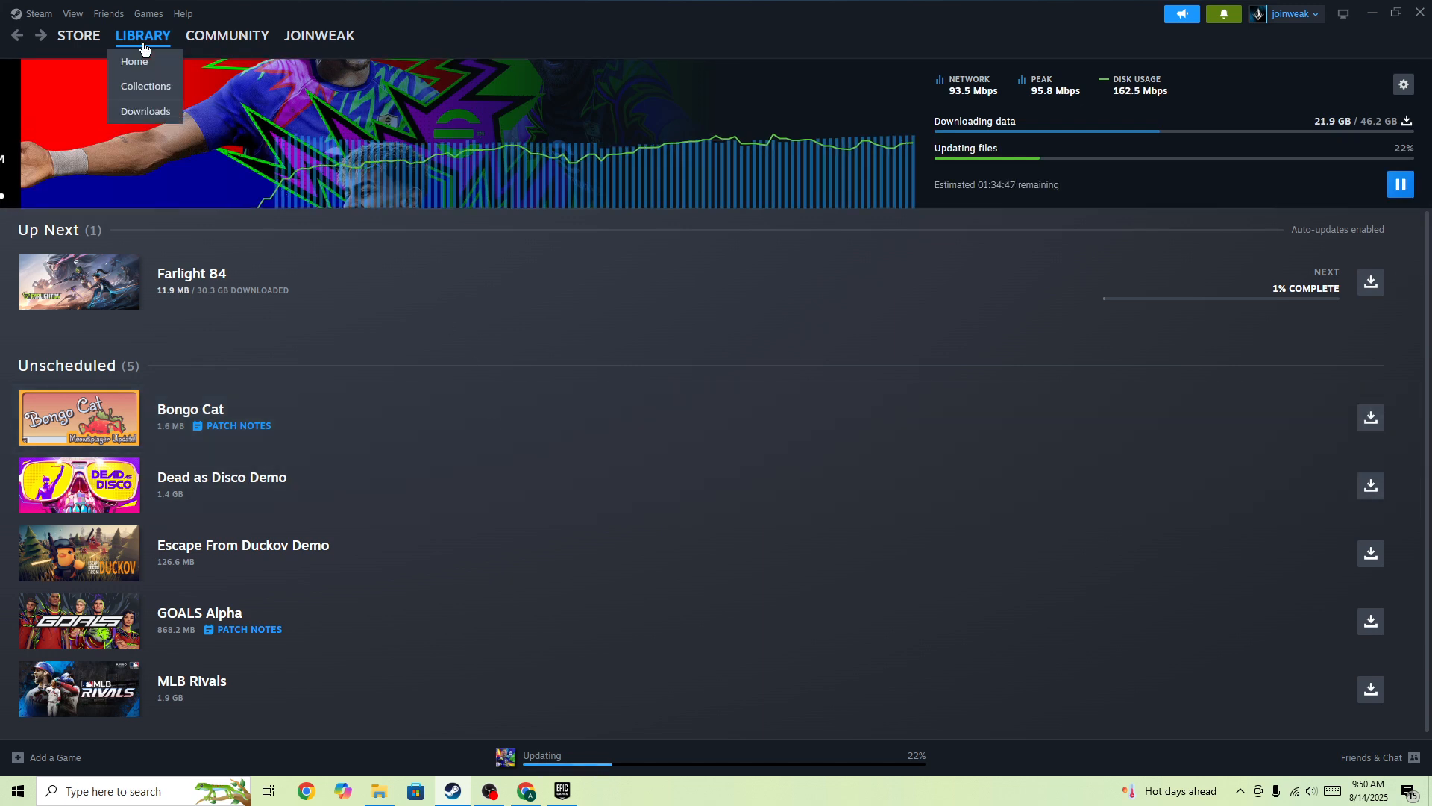
pyautogui.click(145, 86)
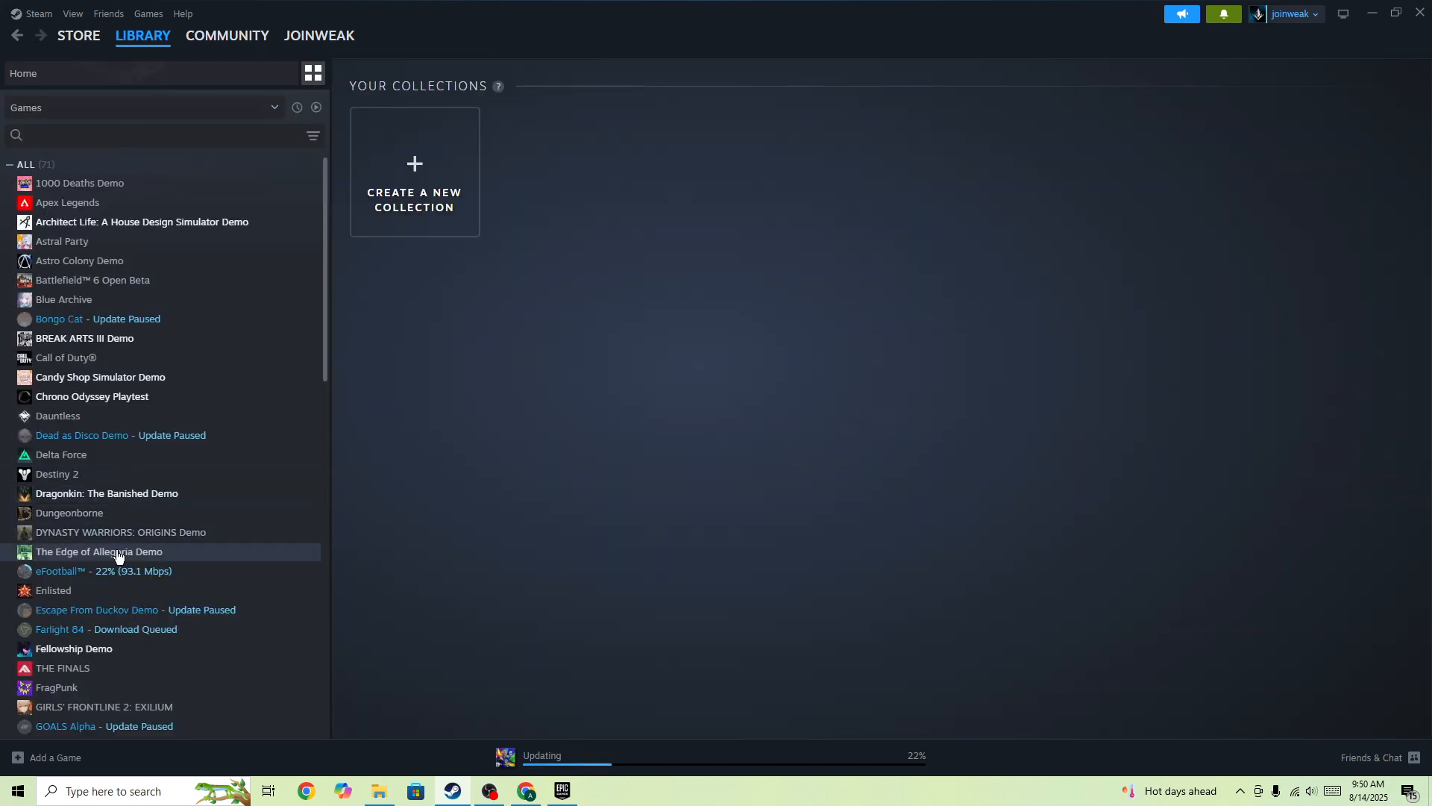
pyautogui.rightClick(102, 570)
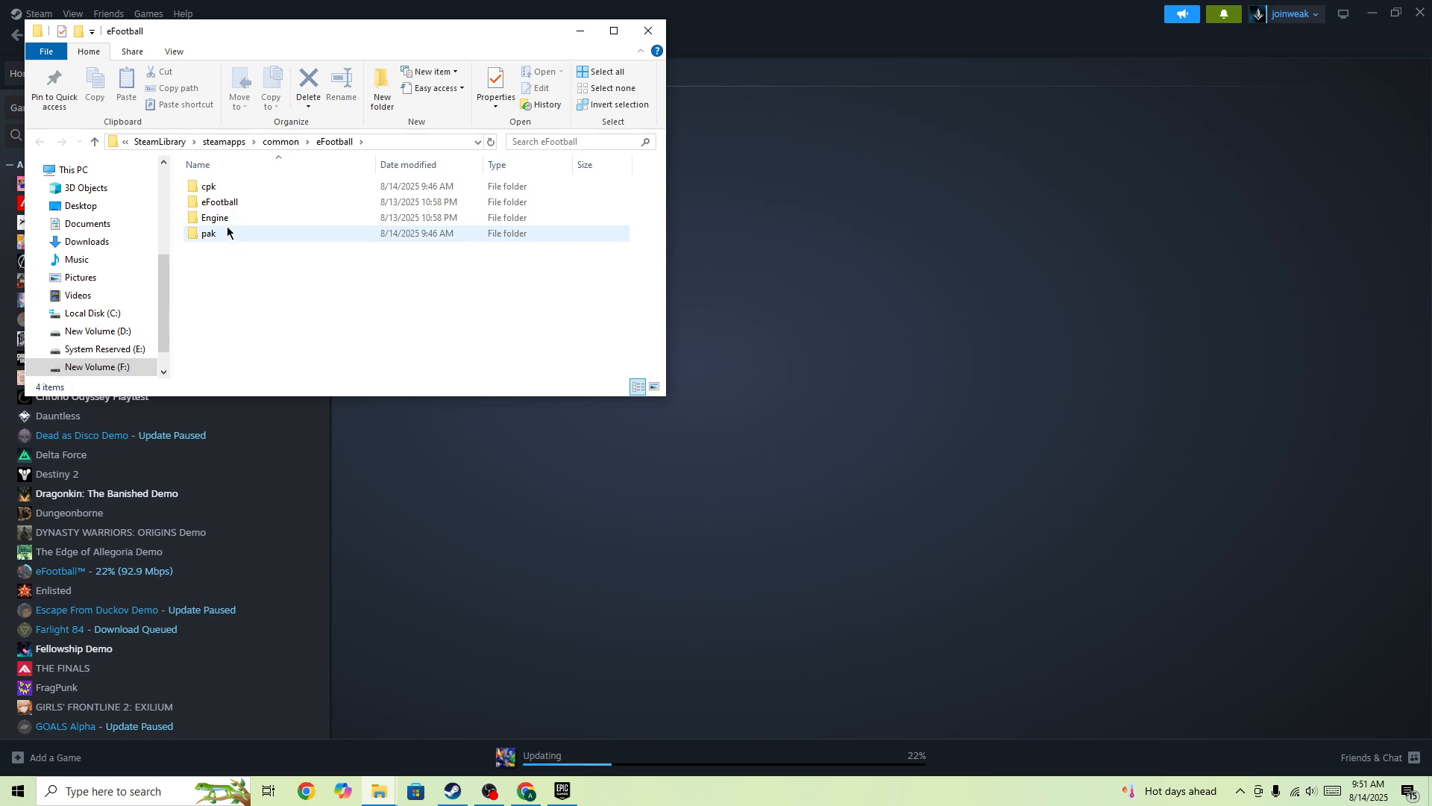
# Open the inner eFootball folder and its Binaries subfolder in File Explorer.
pyautogui.doubleClick(220, 202)
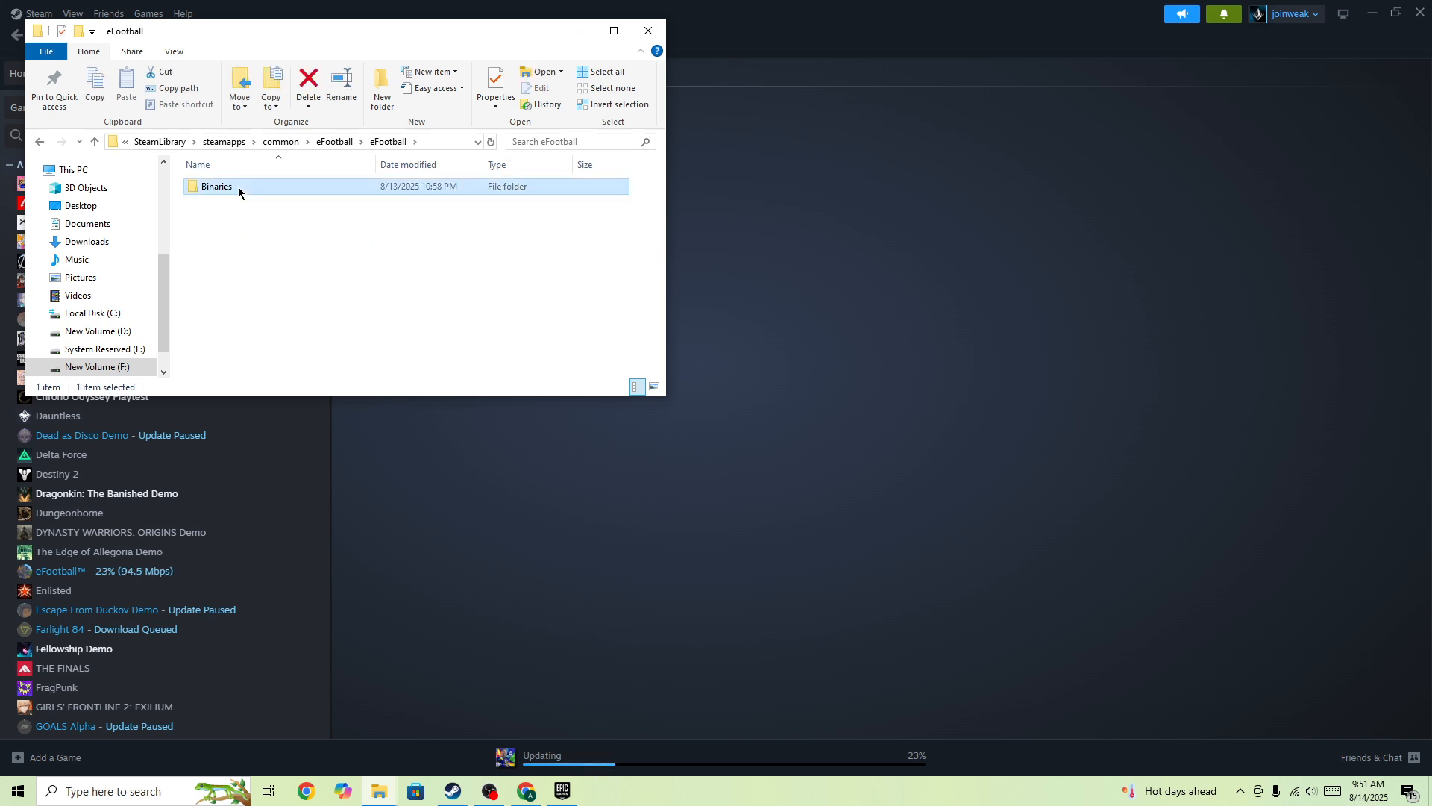
pyautogui.doubleClick(216, 187)
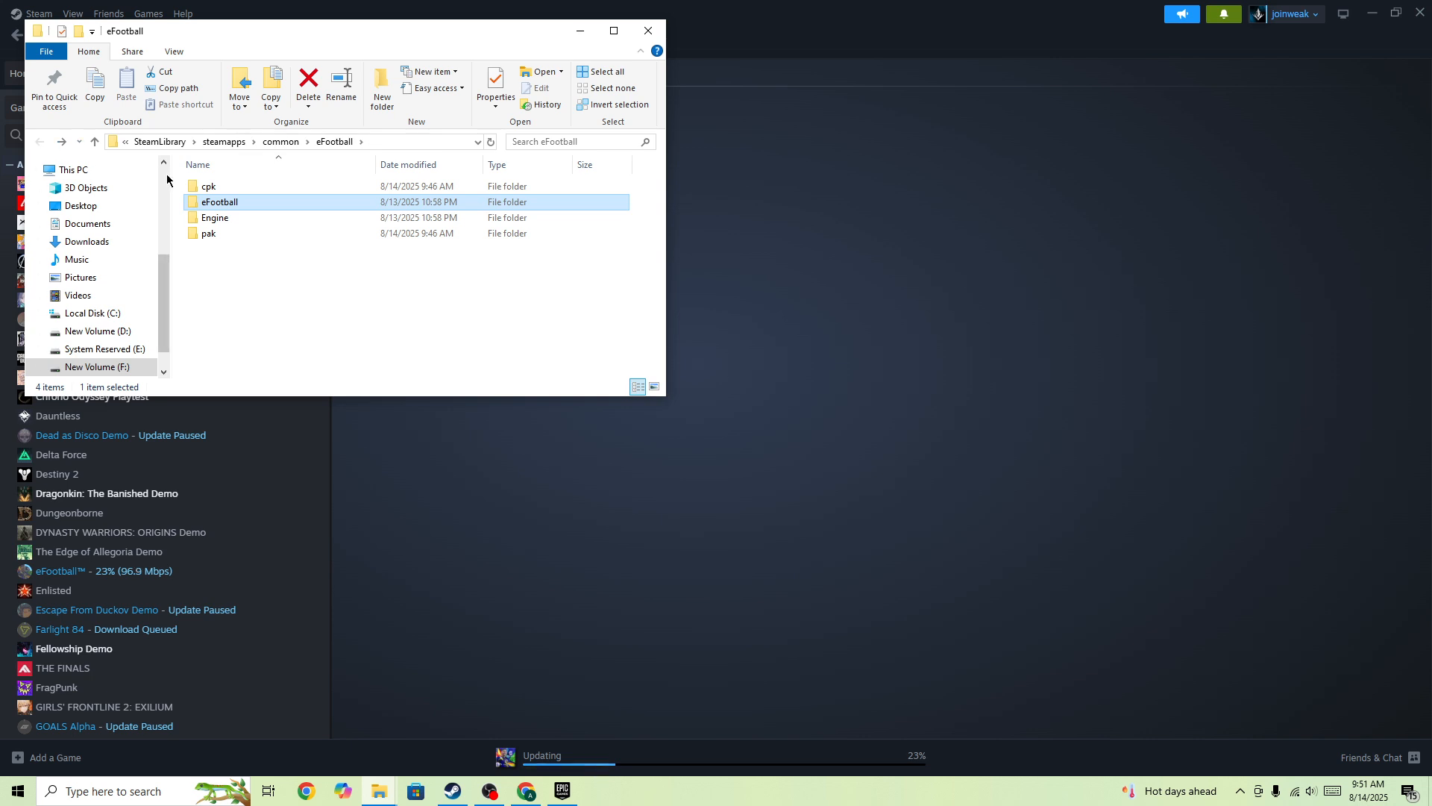
pyautogui.moveTo(701, 36)
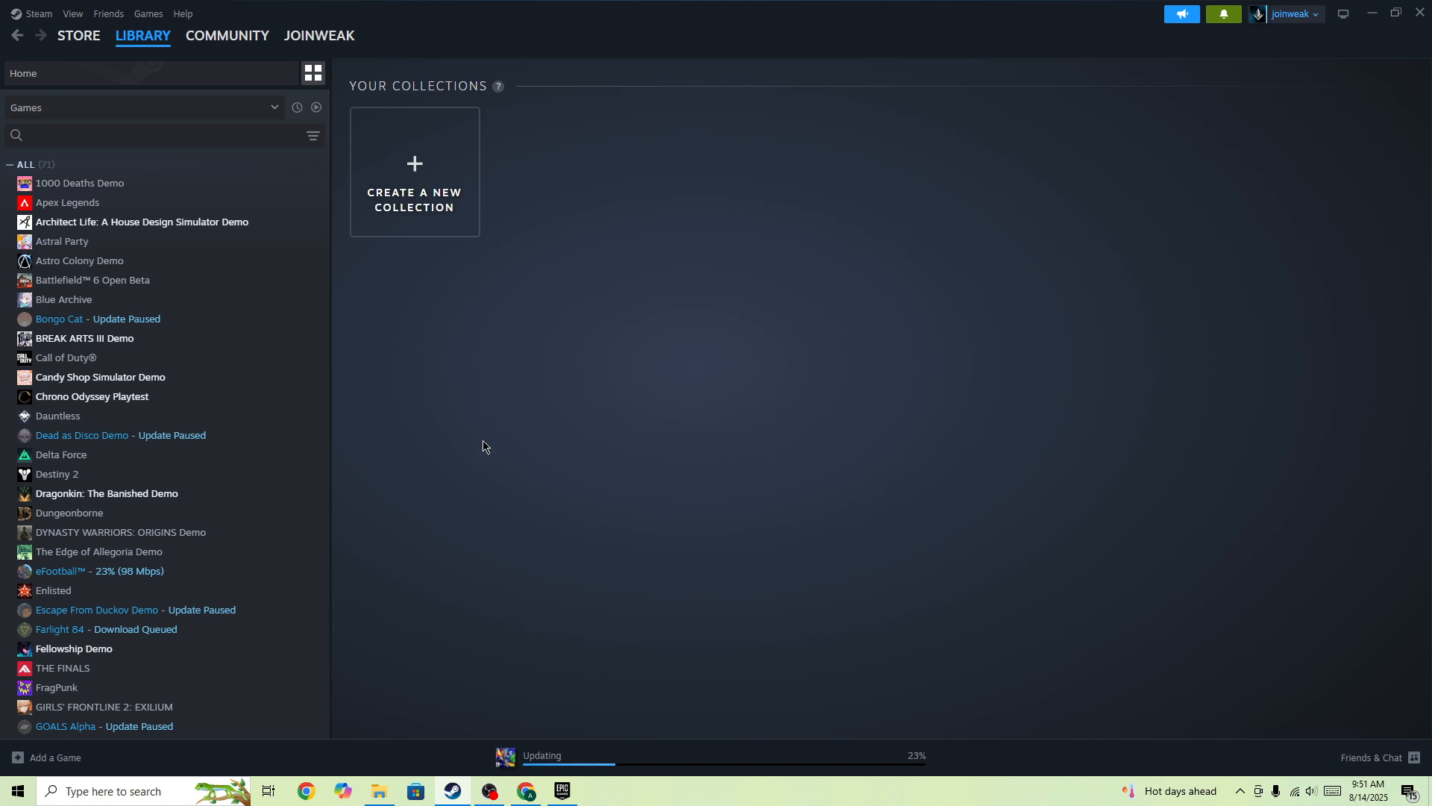
# Search 'background apps', confirm apps can't run in the background, then close Settings.
pyautogui.click(115, 790)
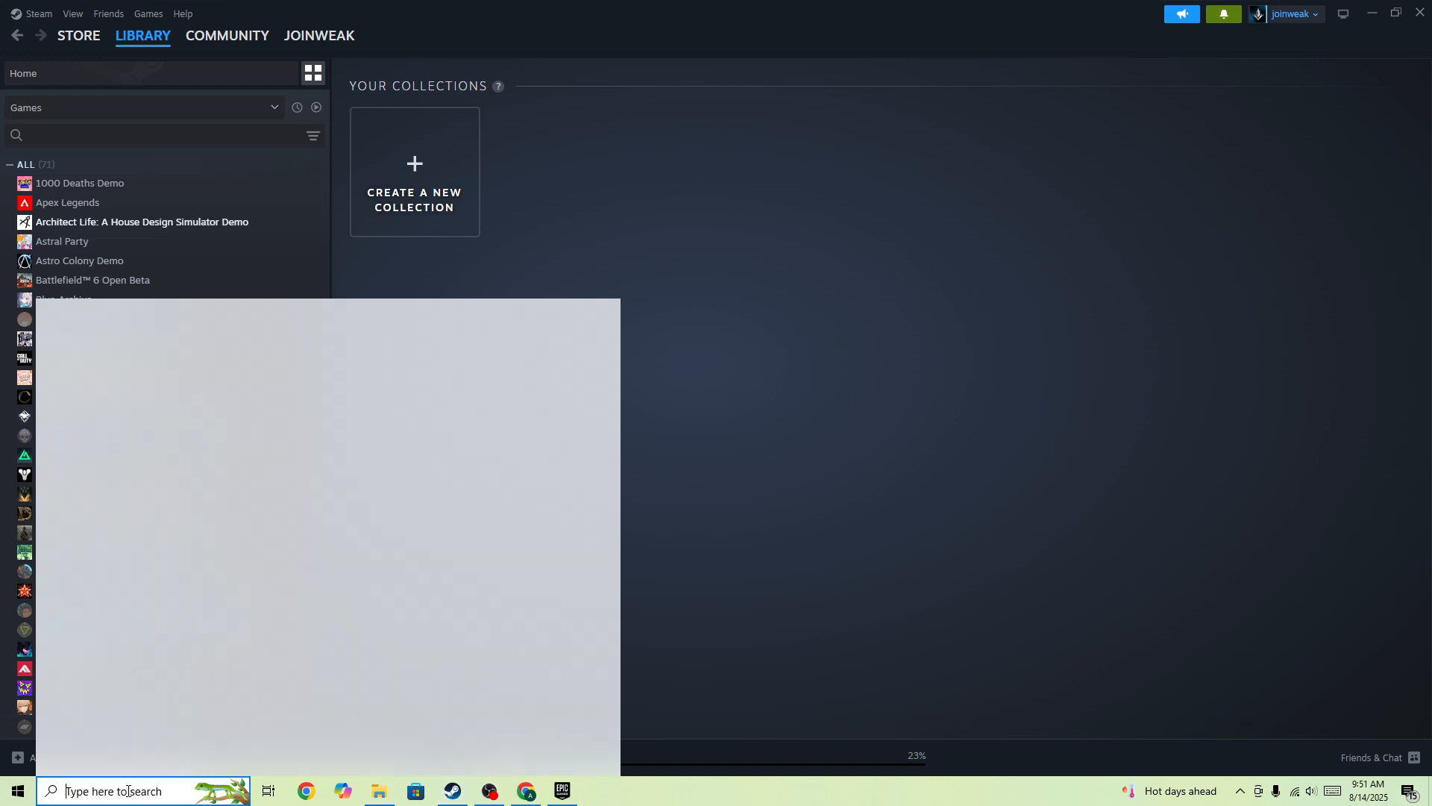
pyautogui.write('bacl')
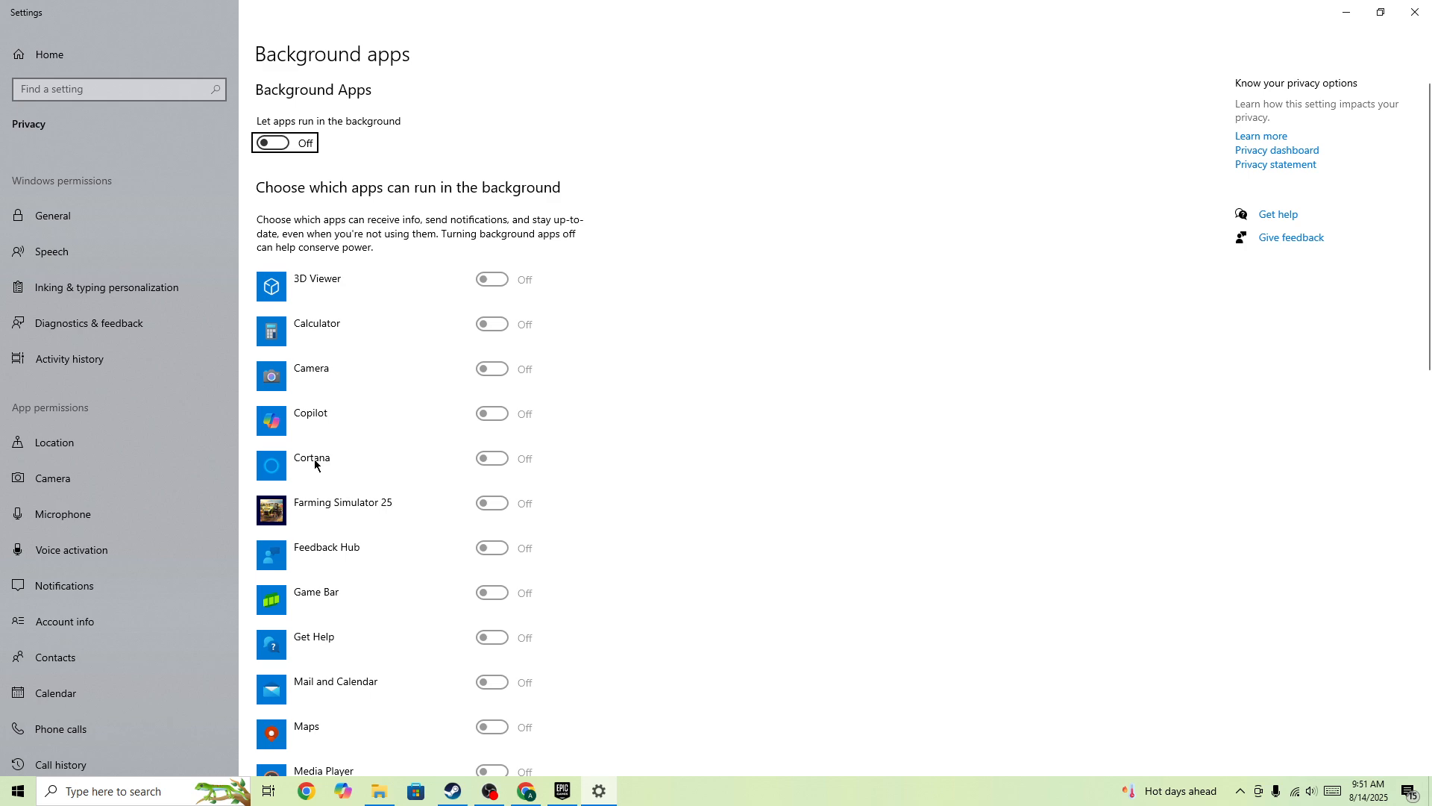
pyautogui.moveTo(345, 541)
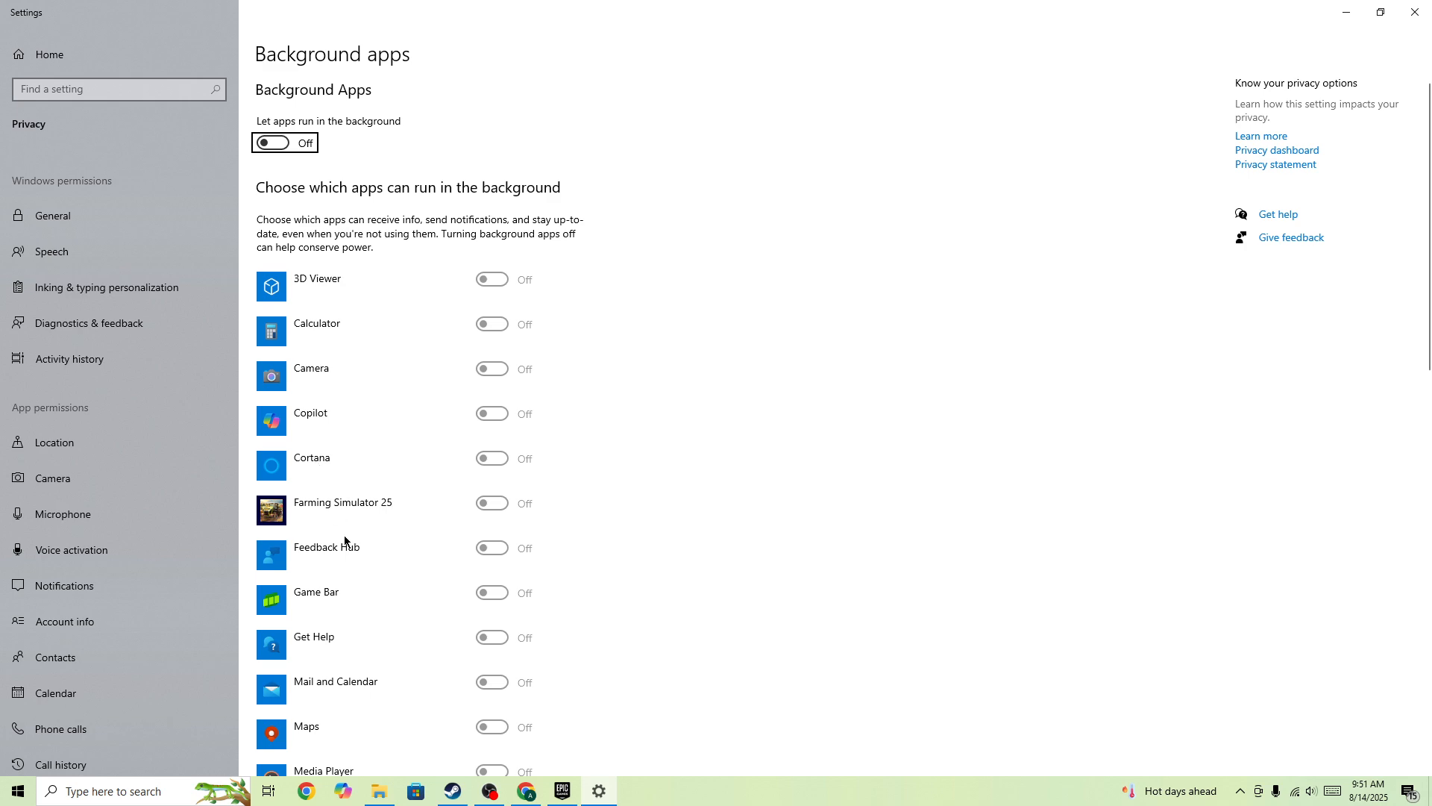
pyautogui.moveTo(390, 514)
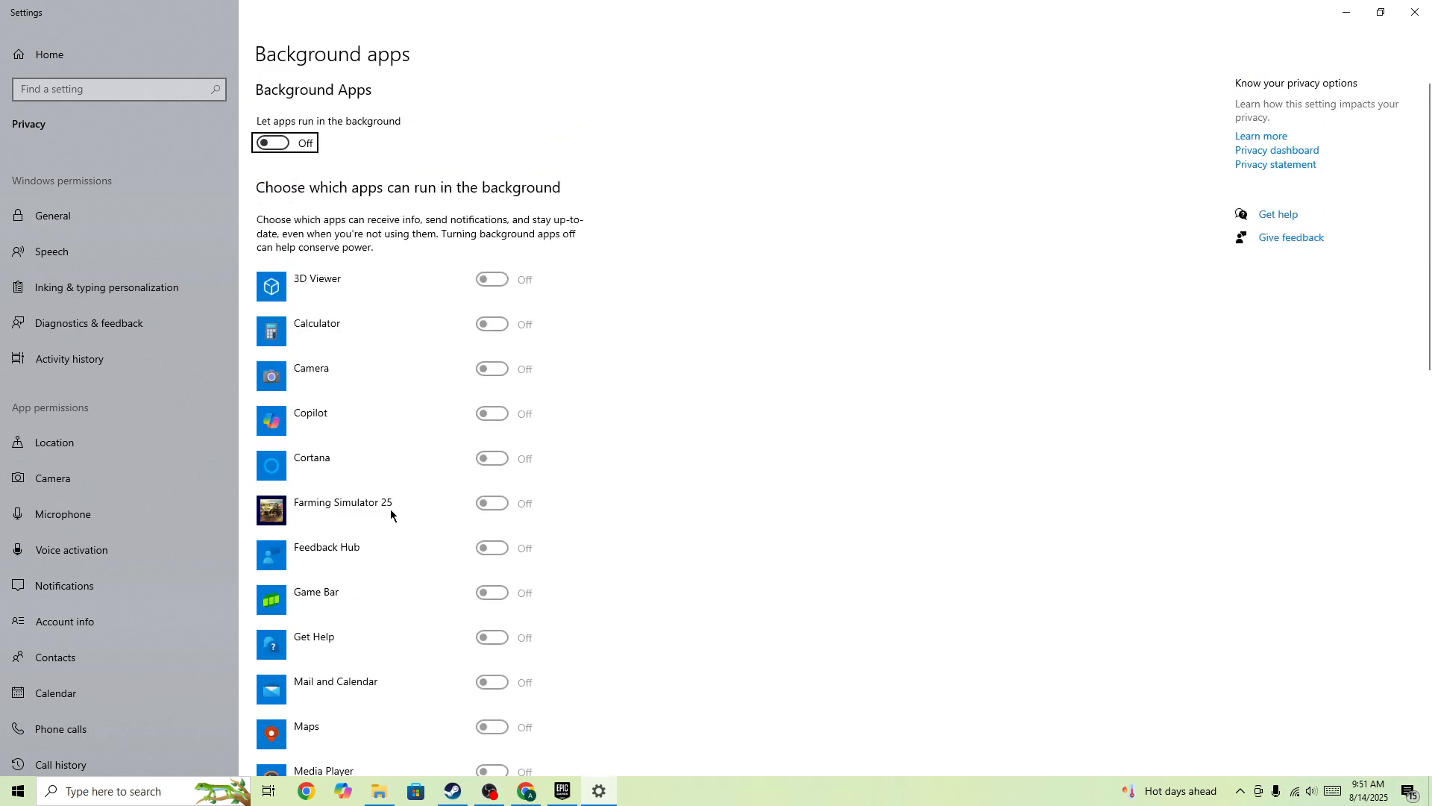
pyautogui.click(452, 791)
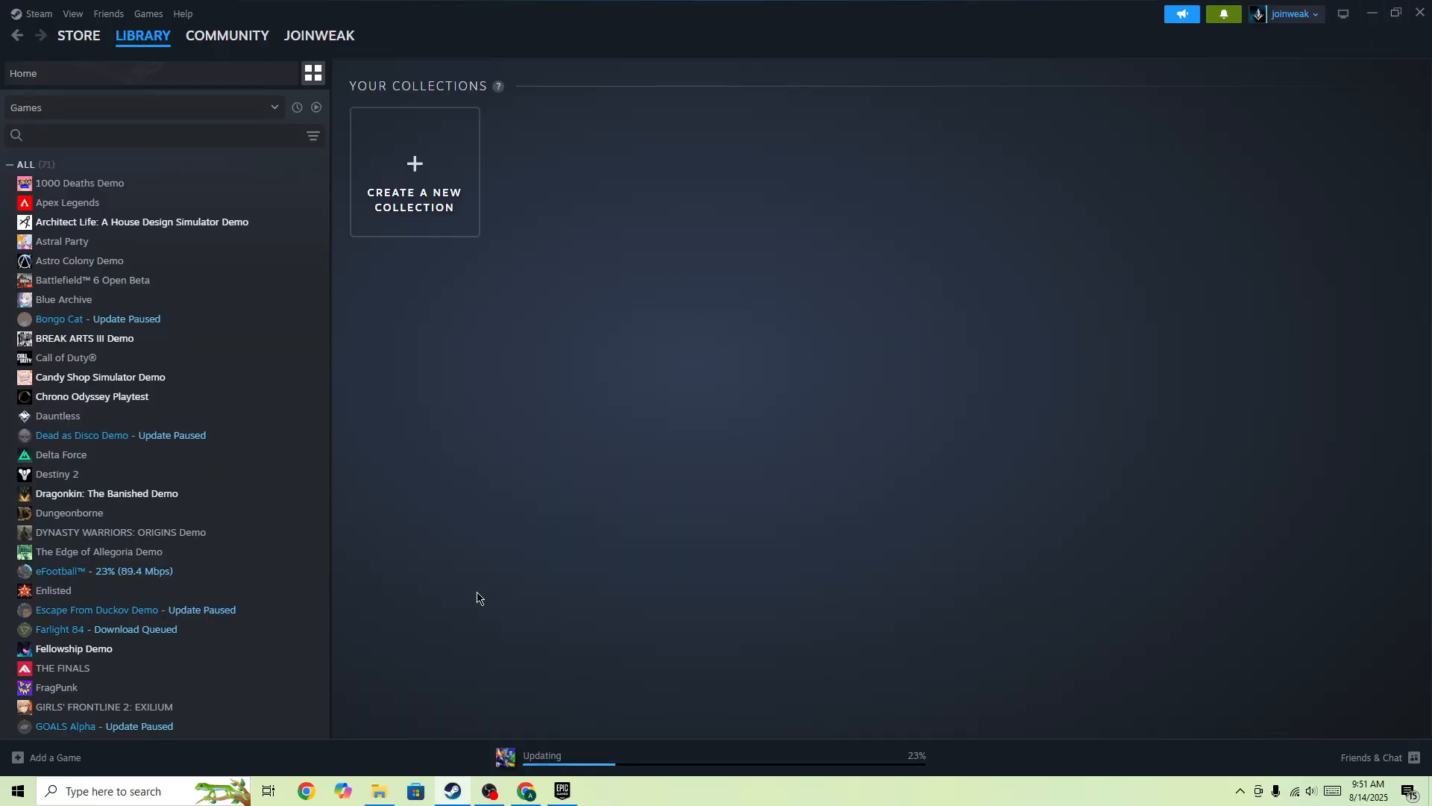
# Search Windows for 'directx' and open the Bing web results in Edge.
pyautogui.click(109, 791)
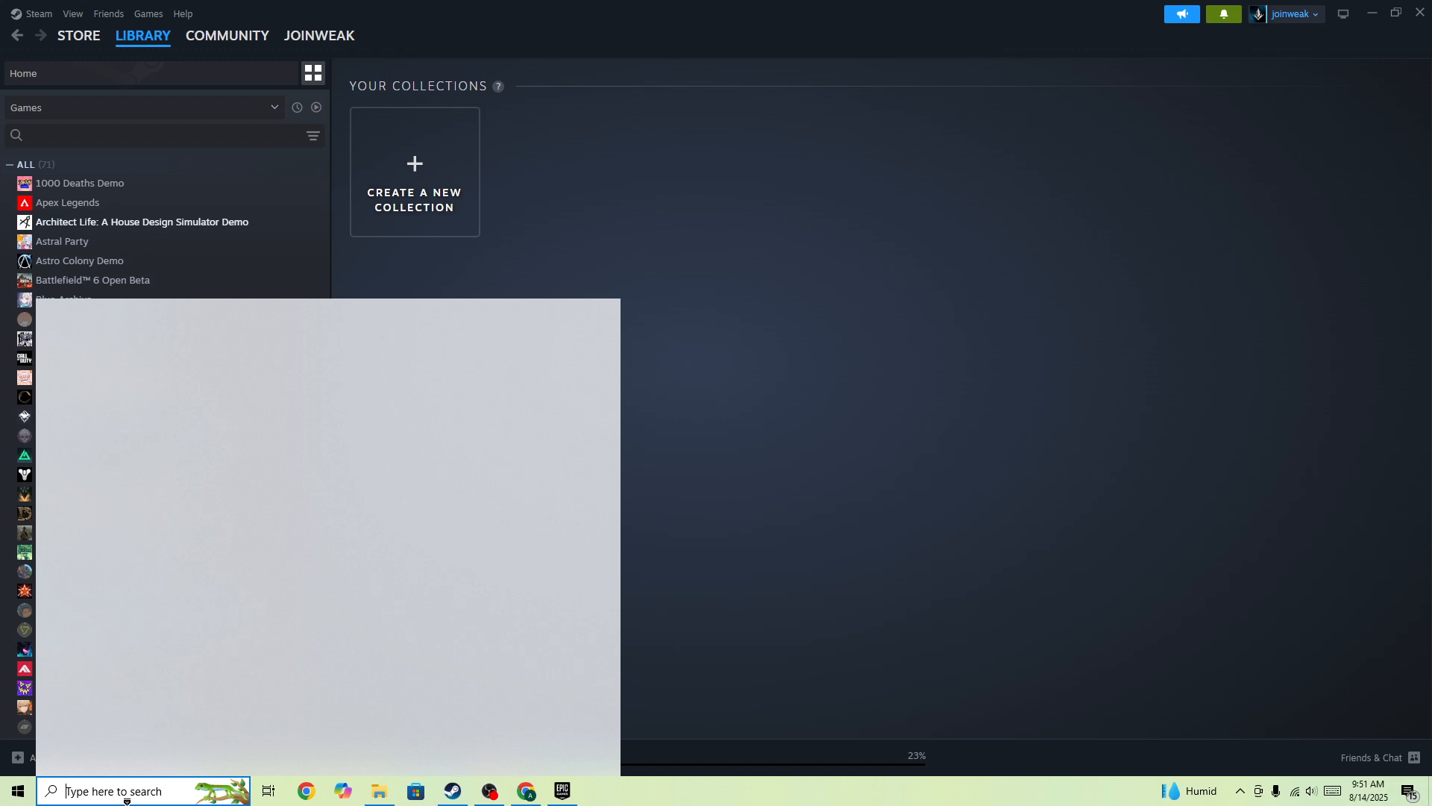
pyautogui.click(110, 791)
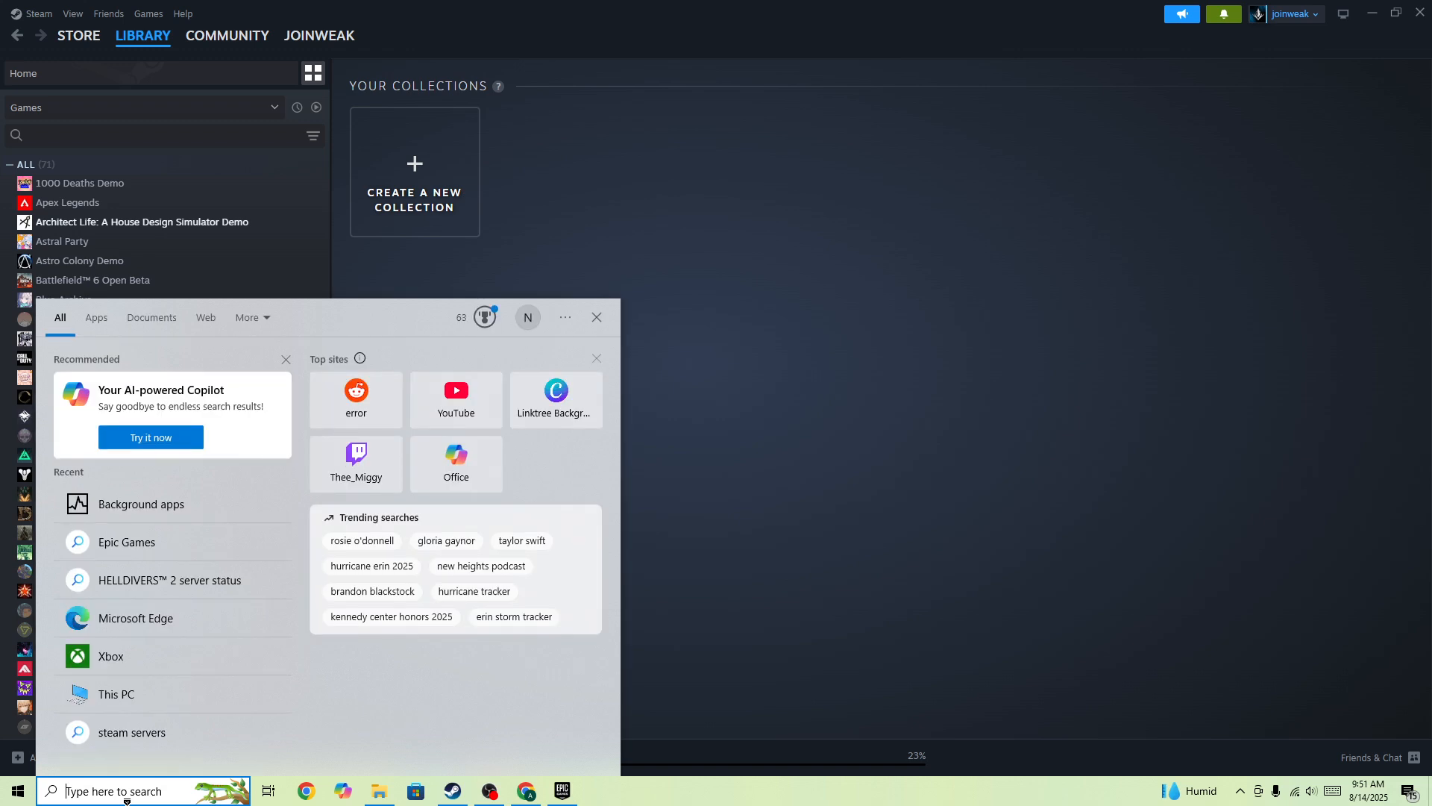
pyautogui.write('d')
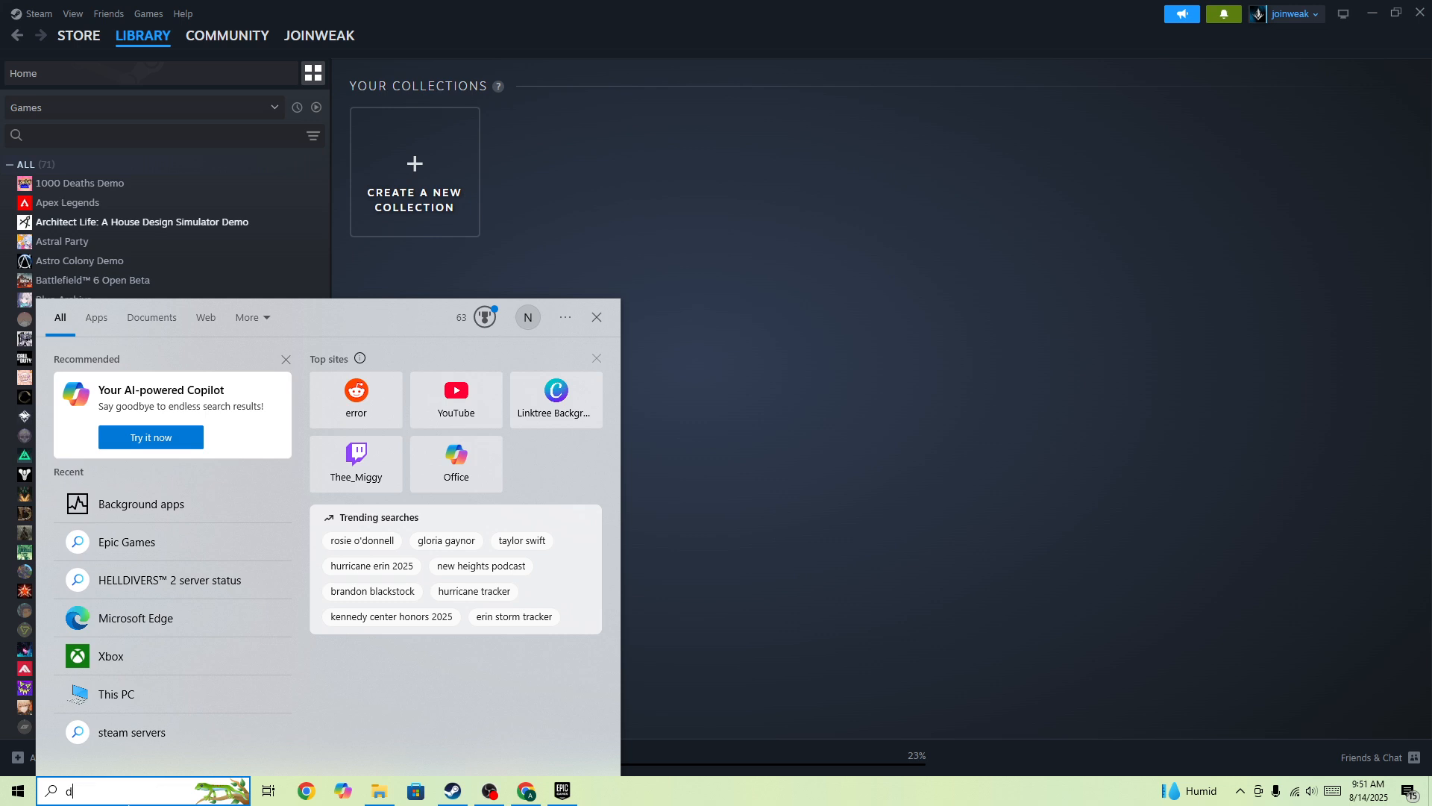
pyautogui.write('irectx a')
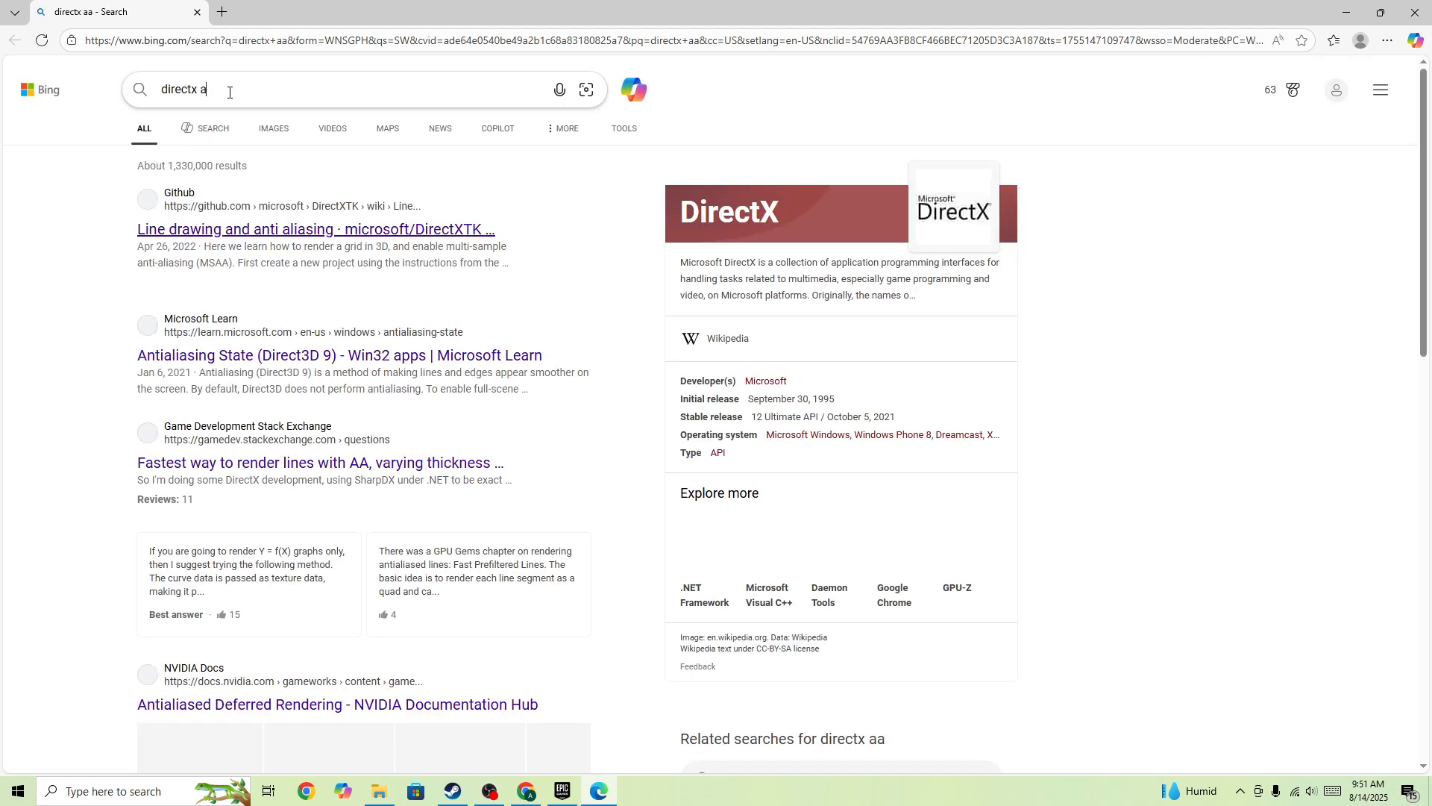
# Search Bing for 'directx 11', then switch to the 'directx 12' suggestion.
pyautogui.write('11')
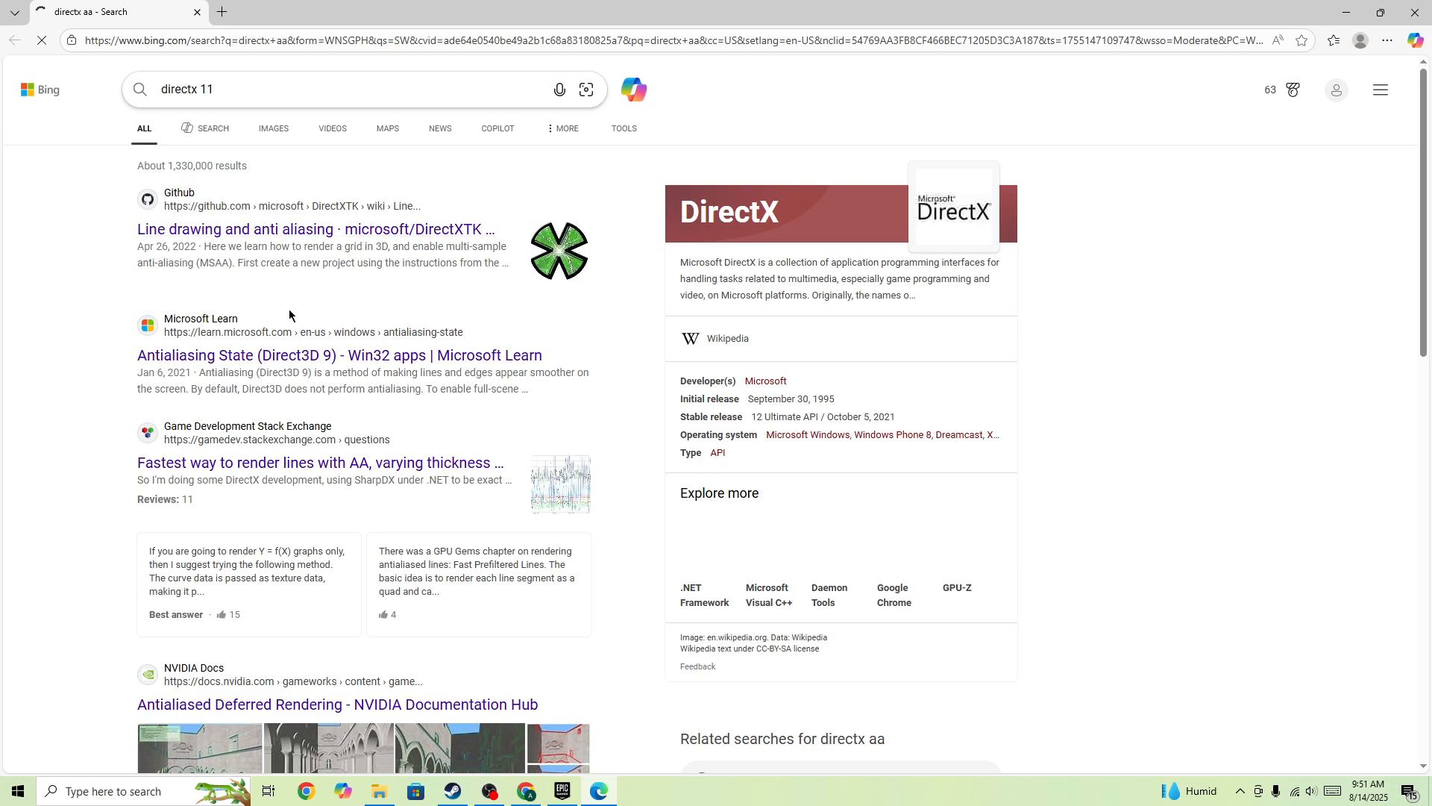
pyautogui.press('Return')
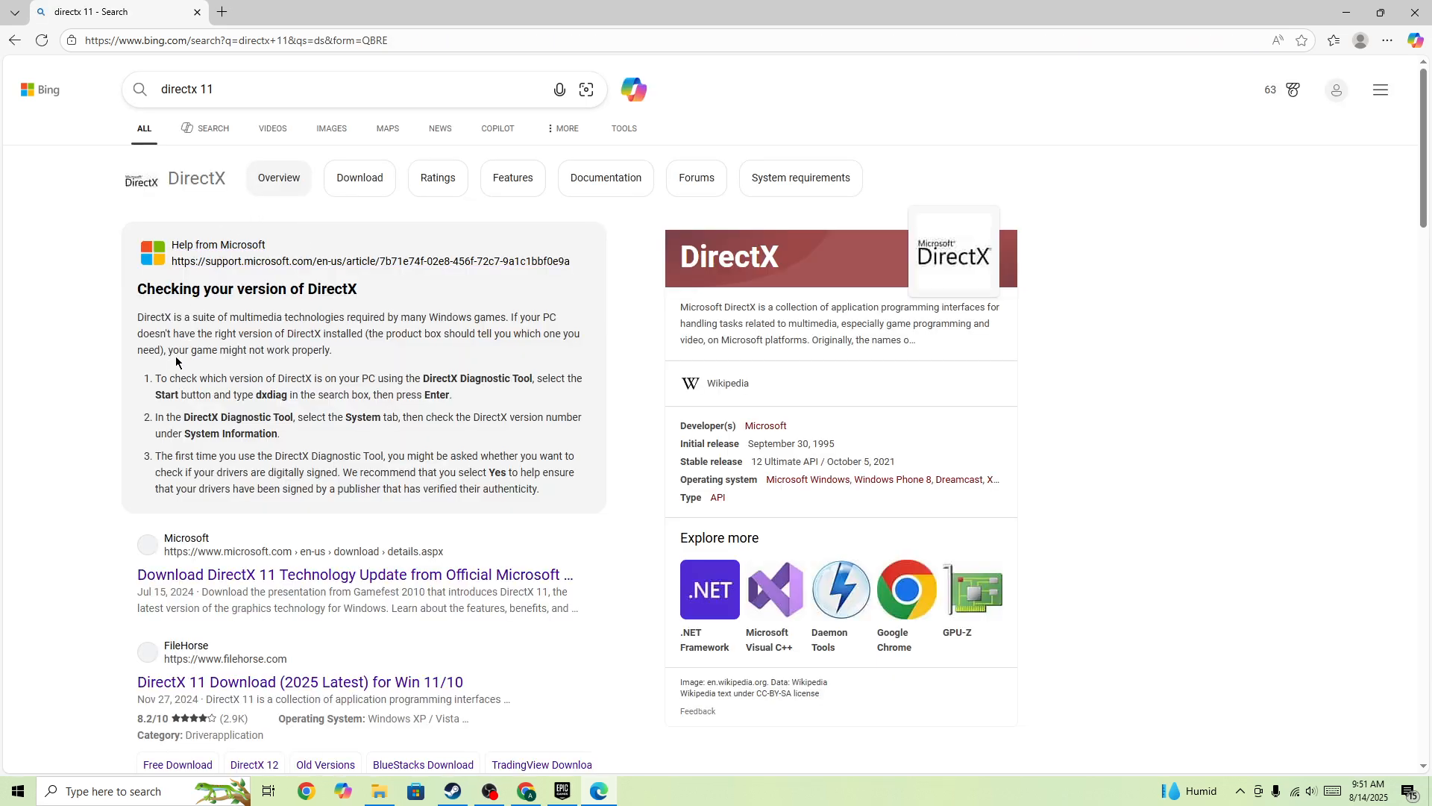
pyautogui.scroll(-3)
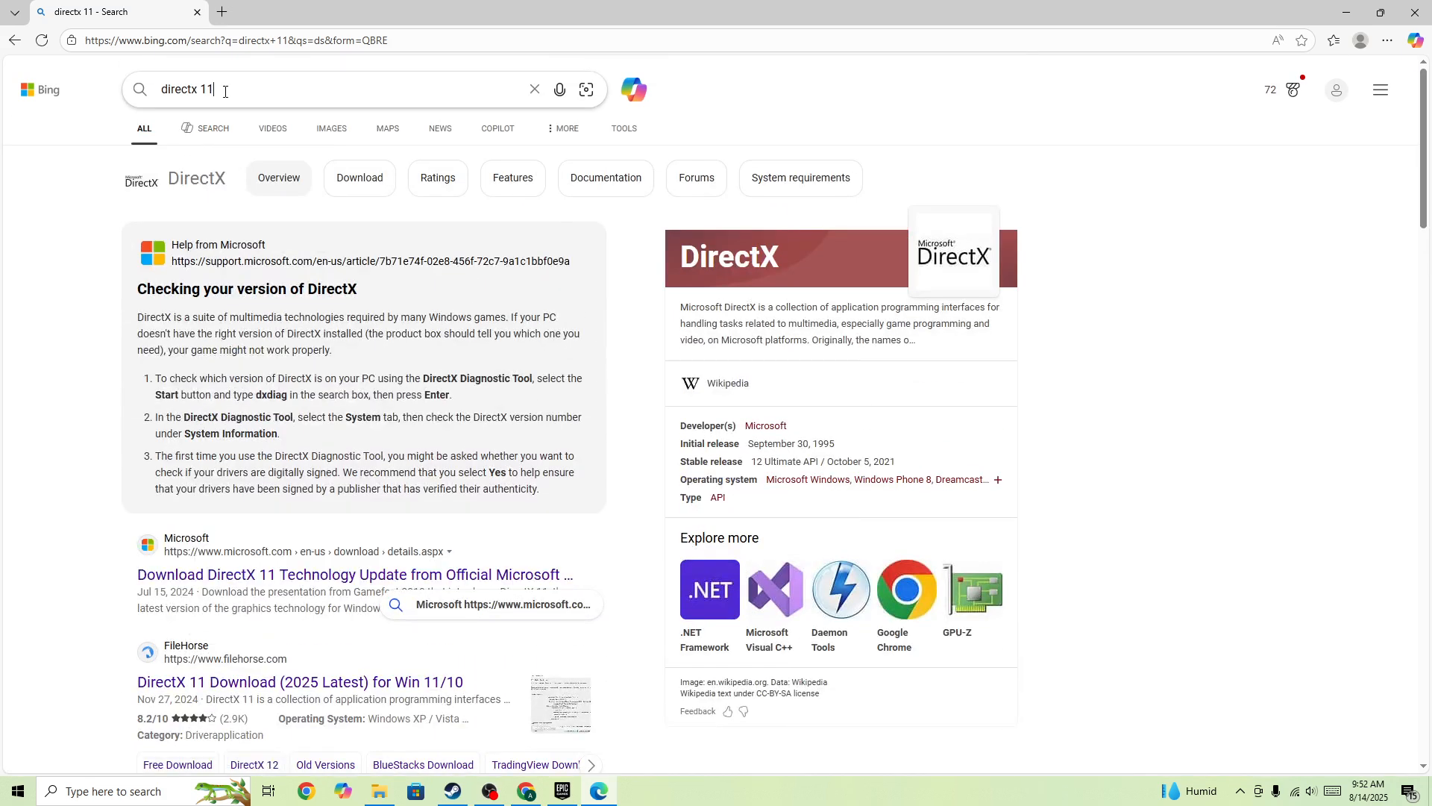
pyautogui.click(225, 89)
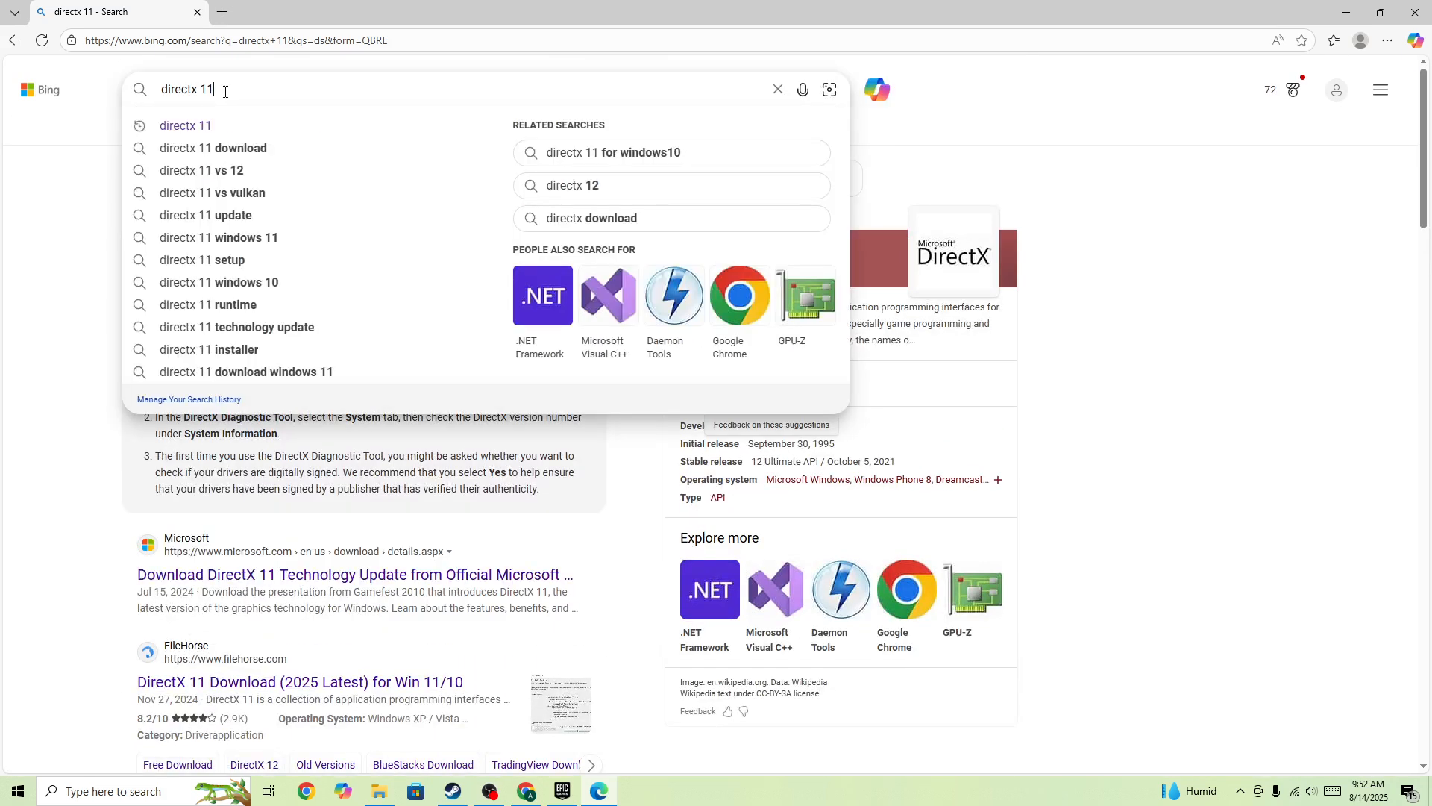
pyautogui.click(573, 186)
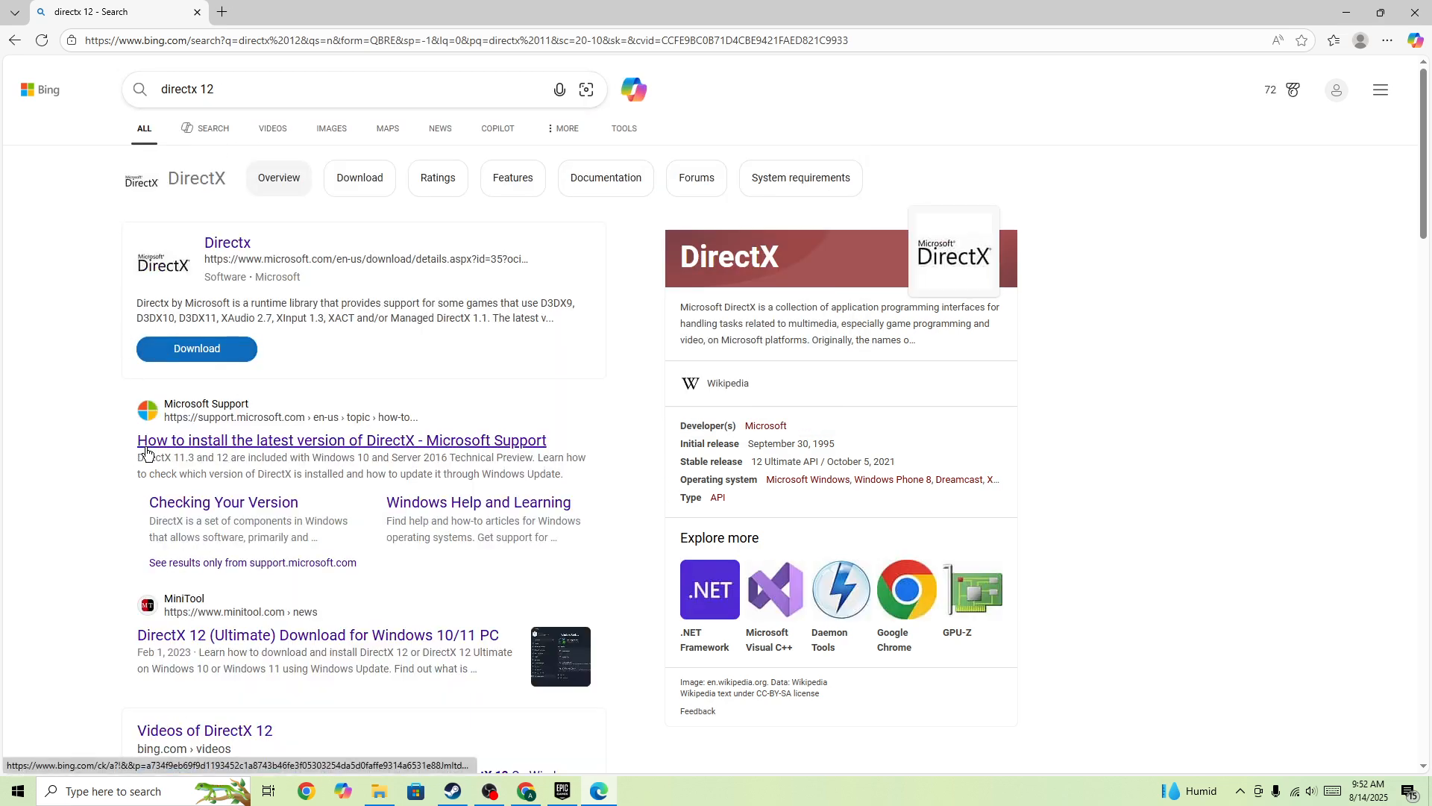
pyautogui.click(456, 41)
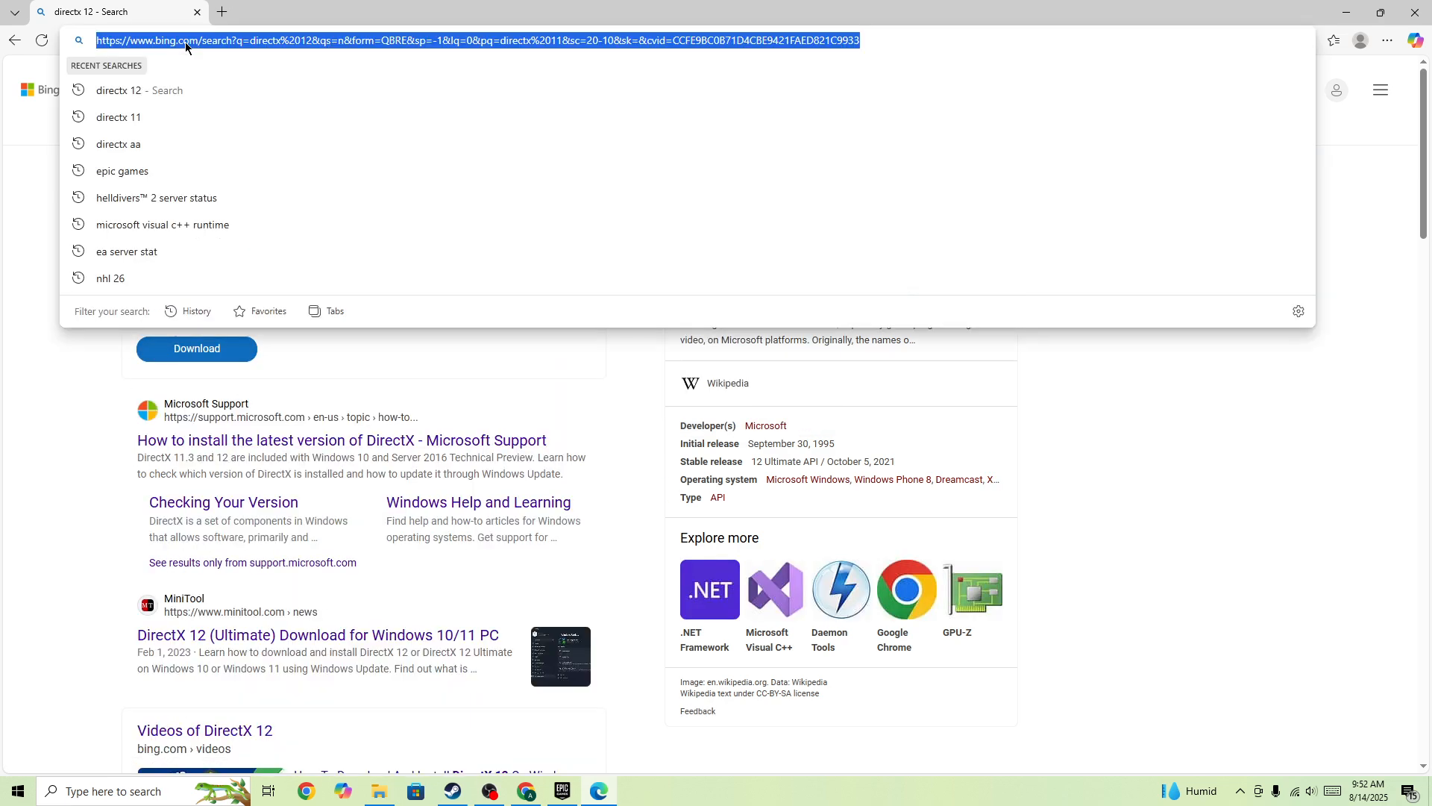
# Search Bing for 'visual c++ redistributable' using the address bar suggestion.
pyautogui.write('visu')
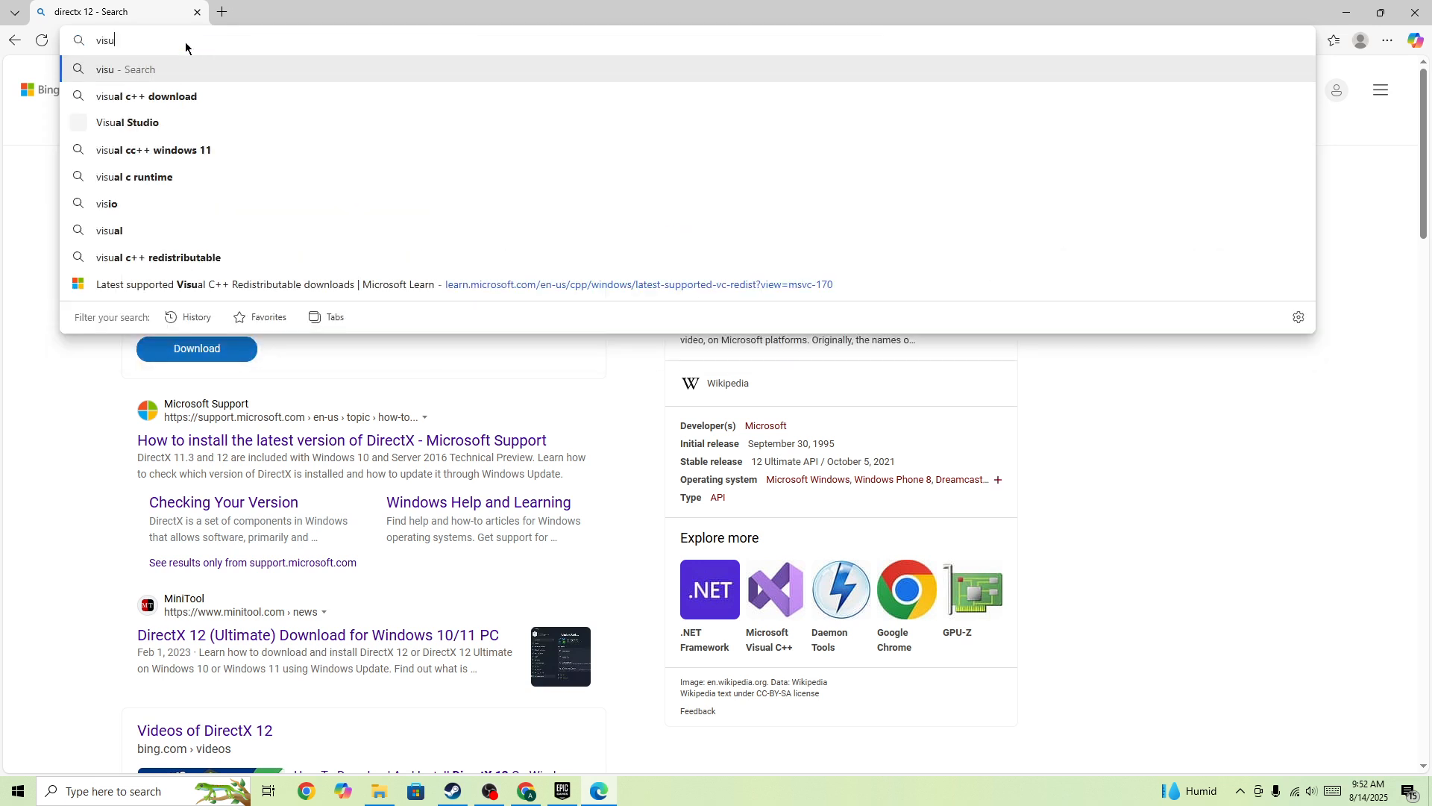
pyautogui.write('al c++')
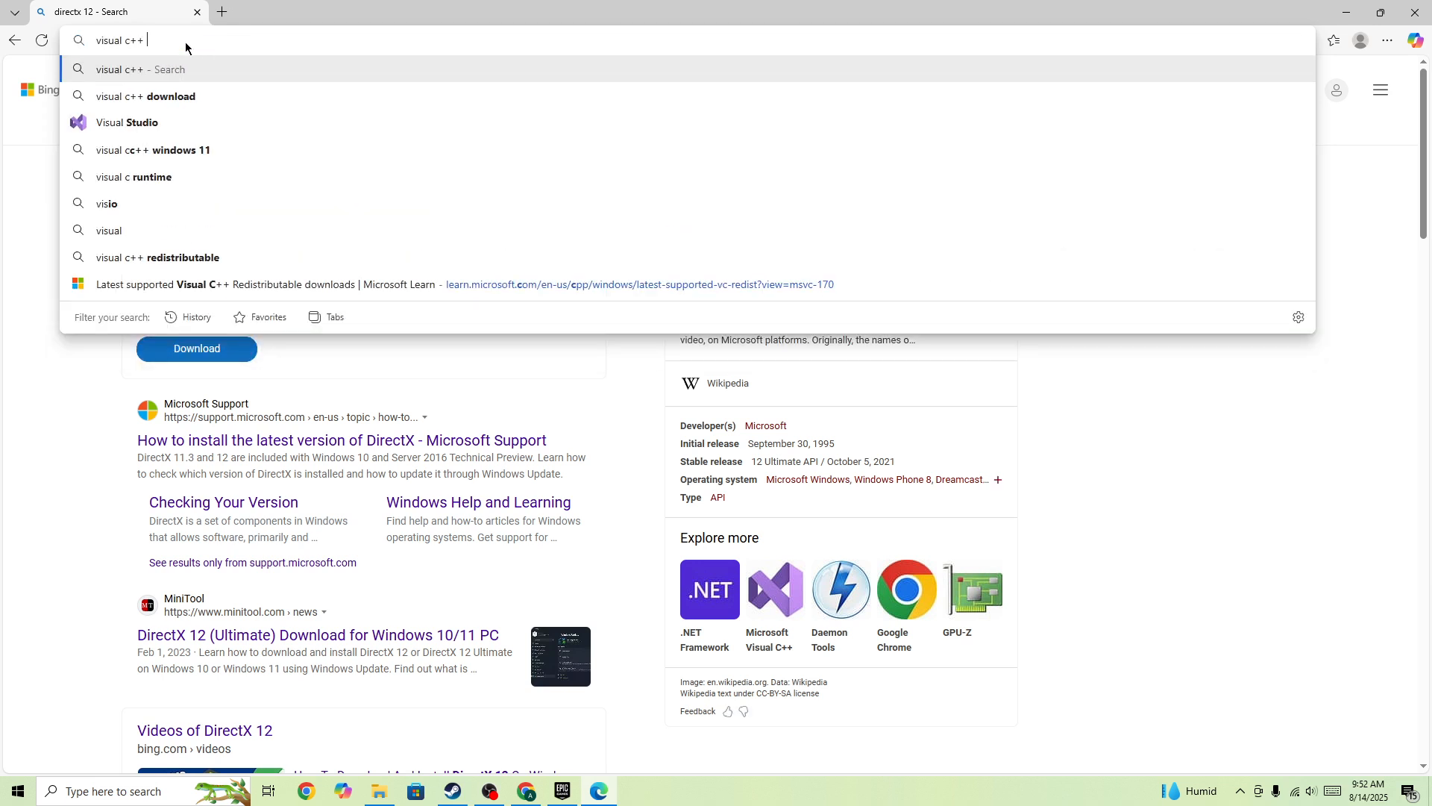
pyautogui.write('Red')
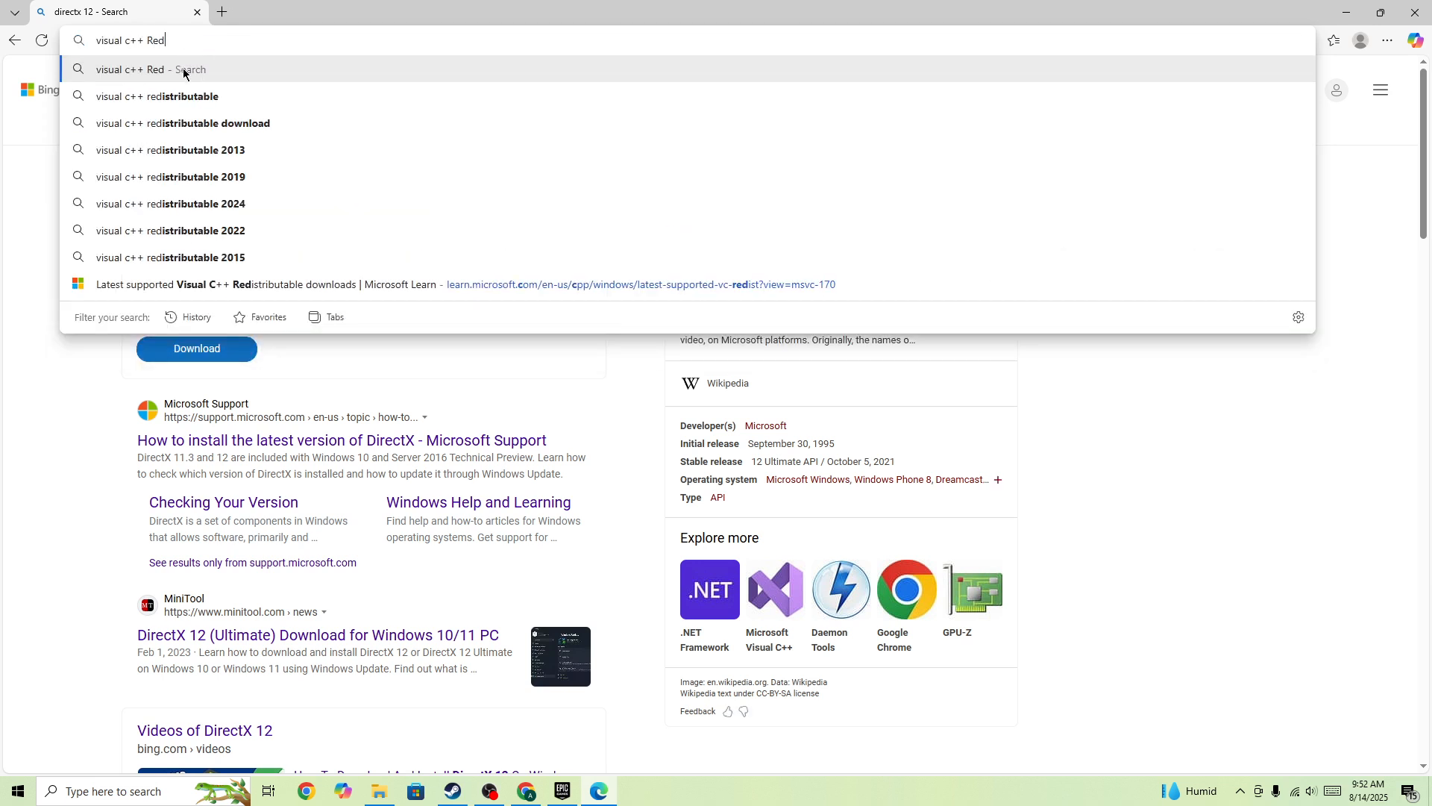
pyautogui.click(158, 97)
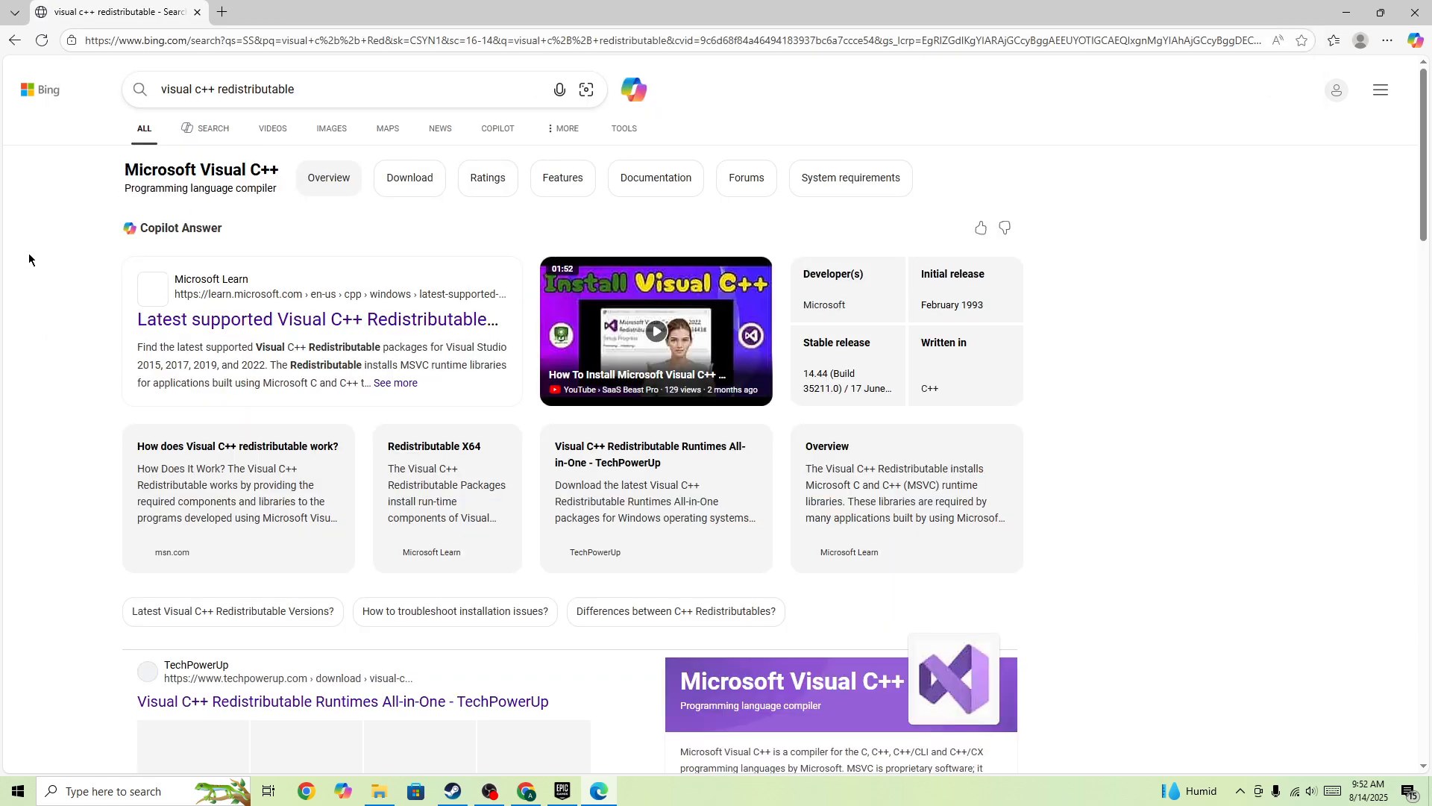
# Open Microsoft Learn's Latest supported Visual C++ Redistributable page with ARM64, X86, X64 downloads.
pyautogui.click(318, 319)
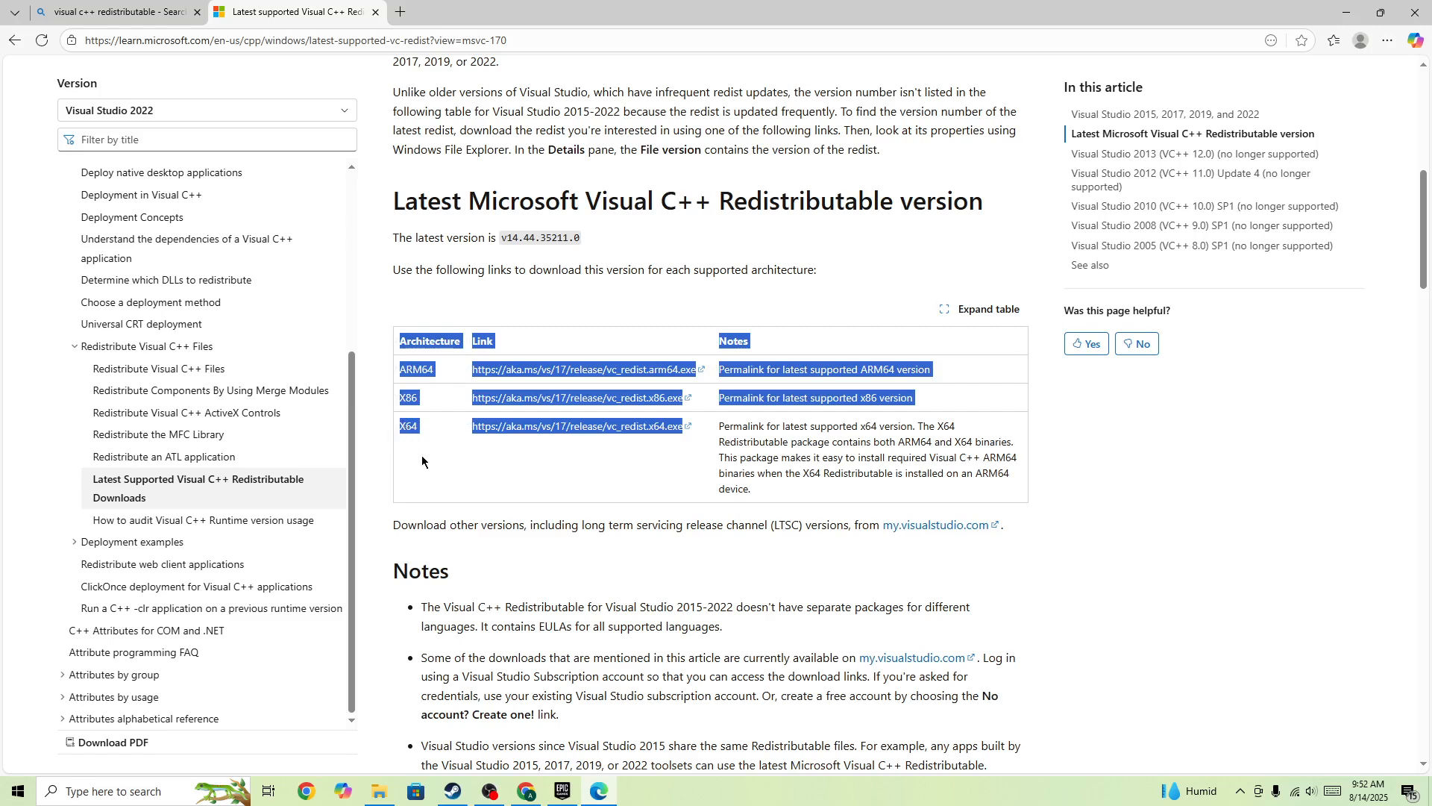
pyautogui.click(622, 507)
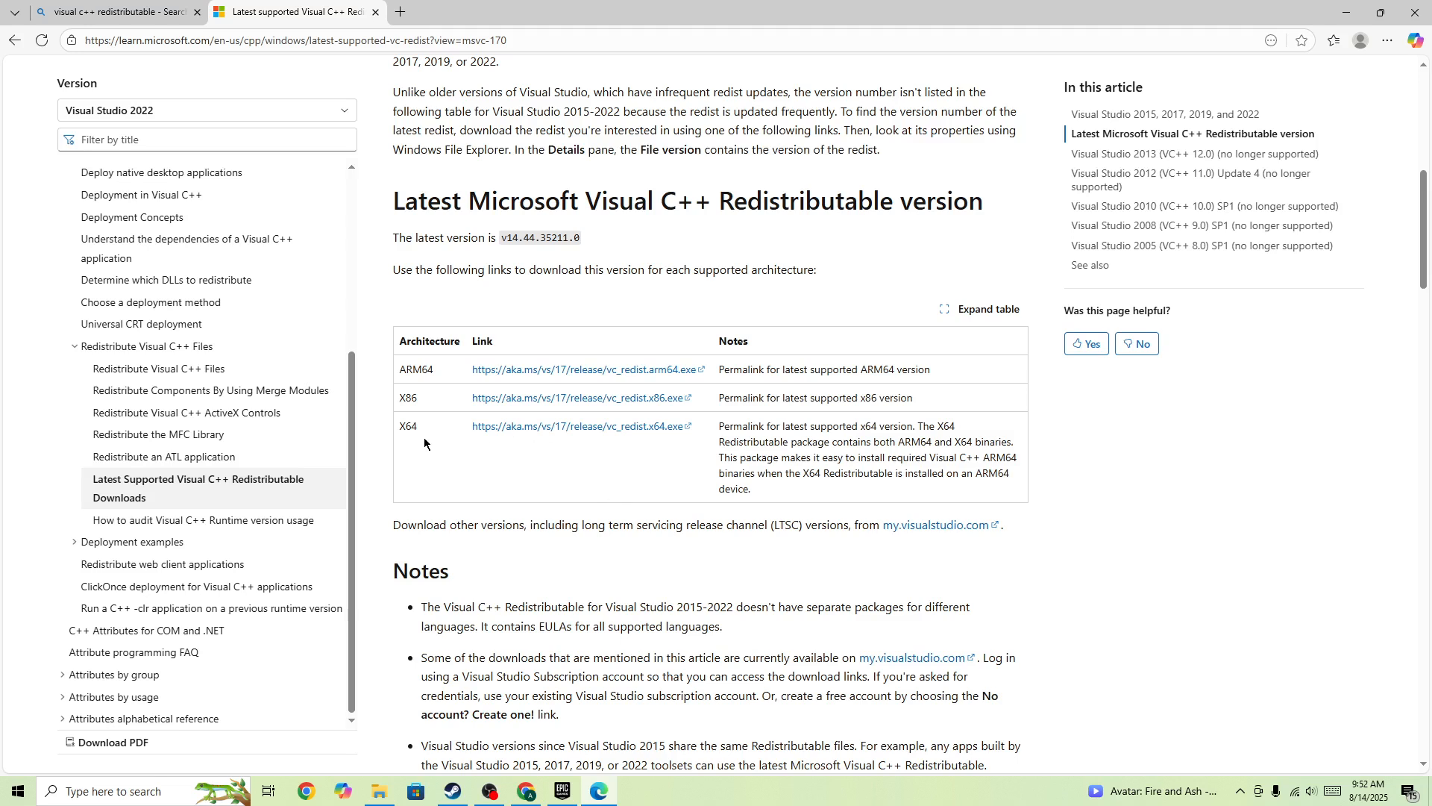
pyautogui.moveTo(501, 791)
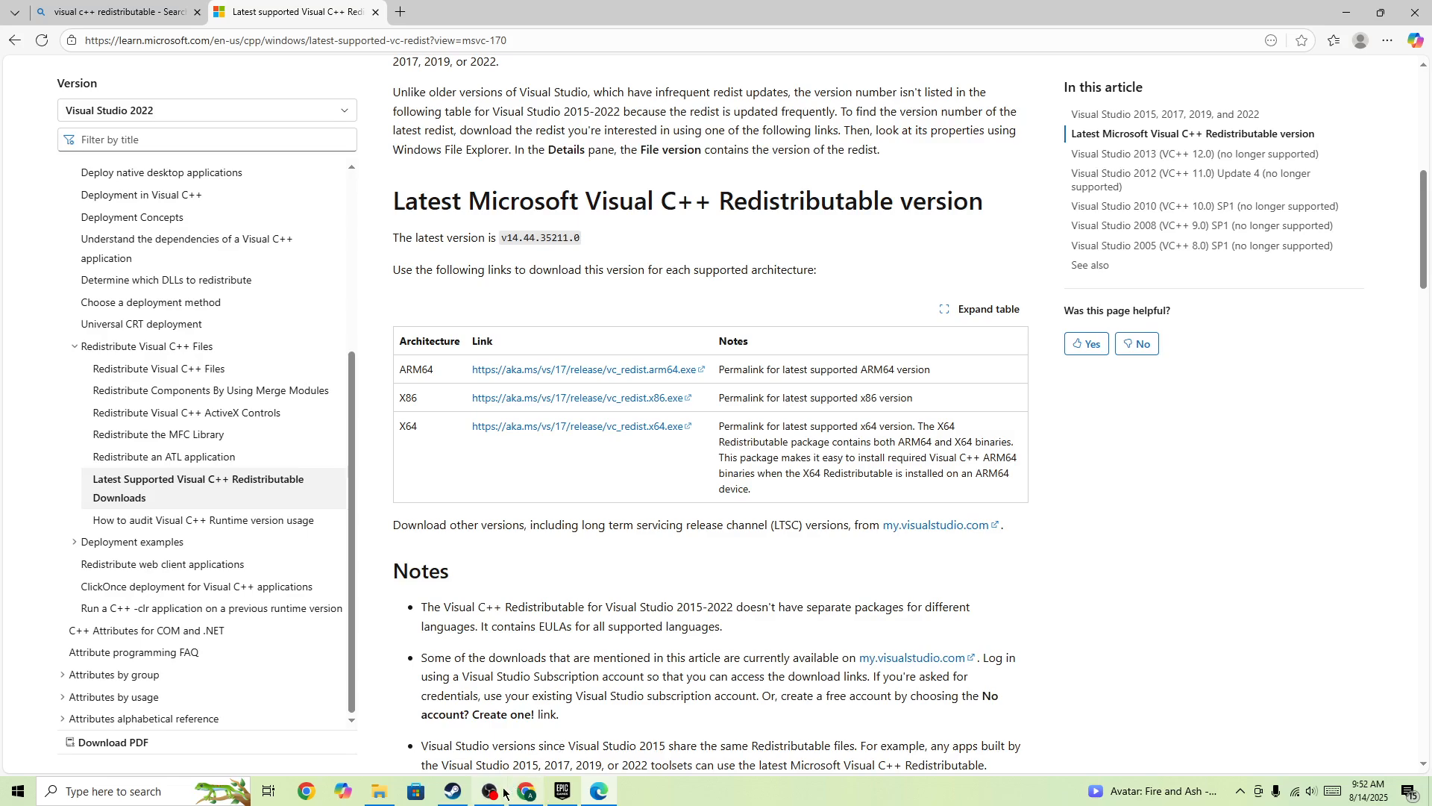